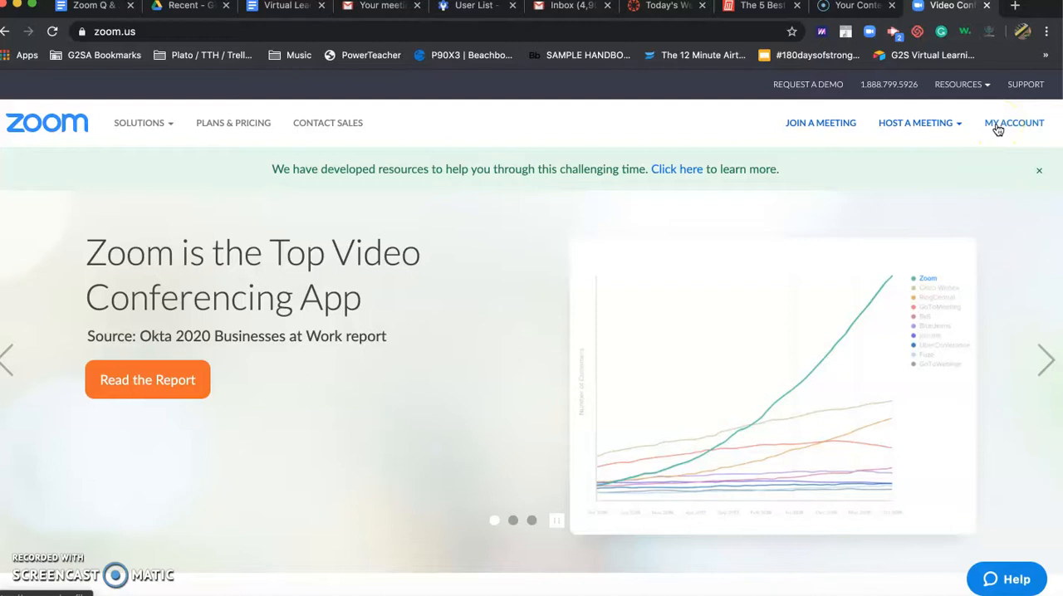
- Open My Account's Profile page and review the meeting ID, sign-in, capacity and language details
left_click(1012, 123)
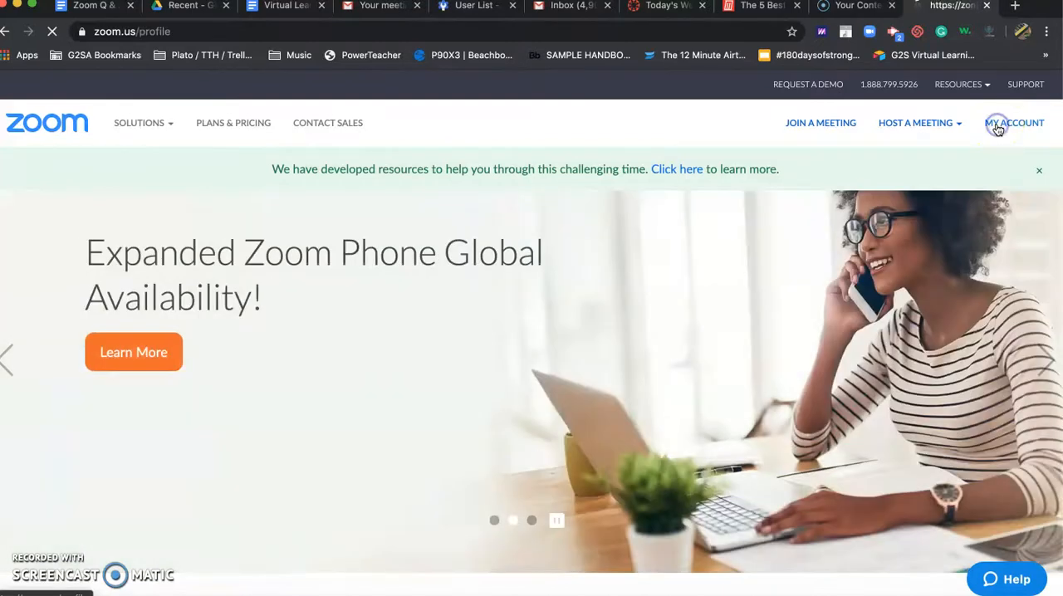
left_click(1013, 123)
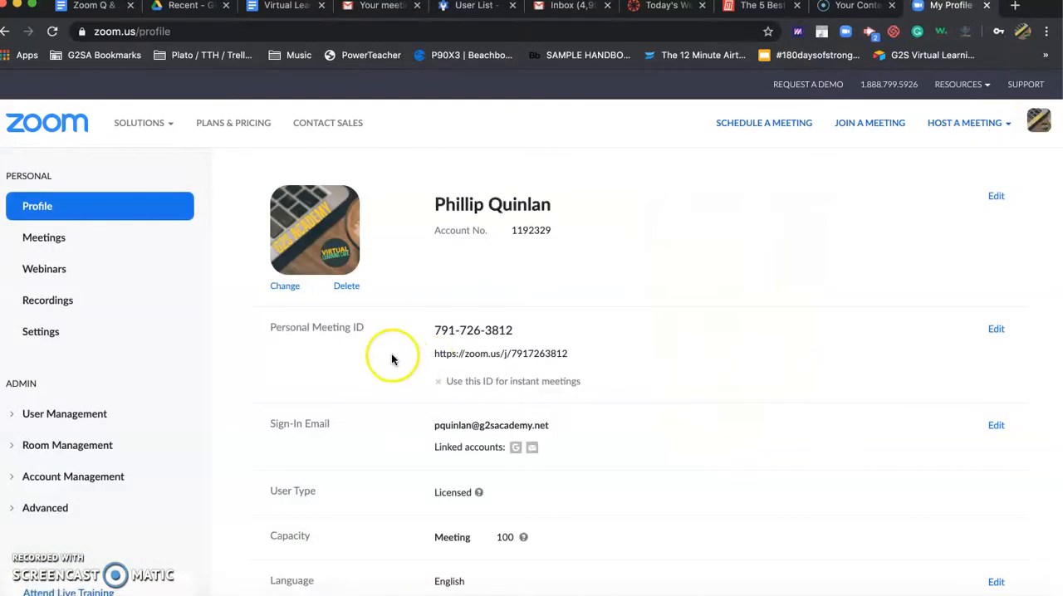
scroll("down", 3)
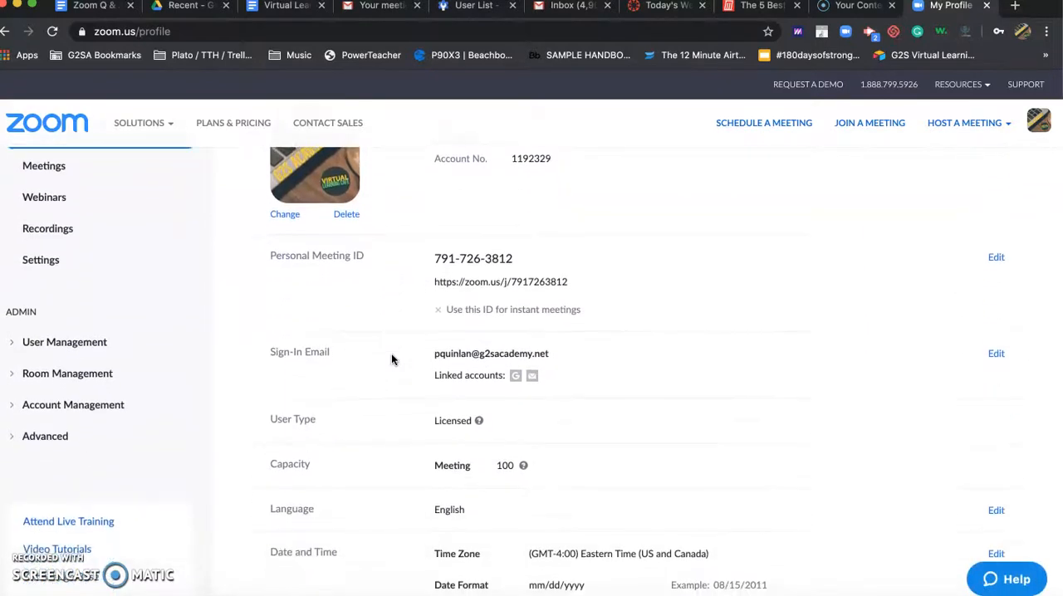
scroll("down", 3)
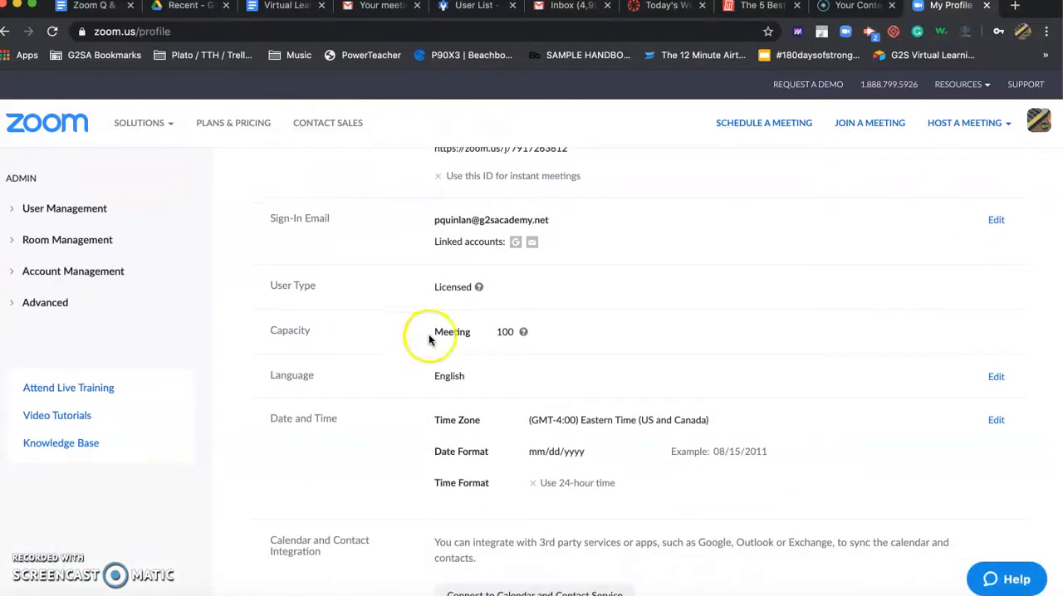
mouse_move(409, 349)
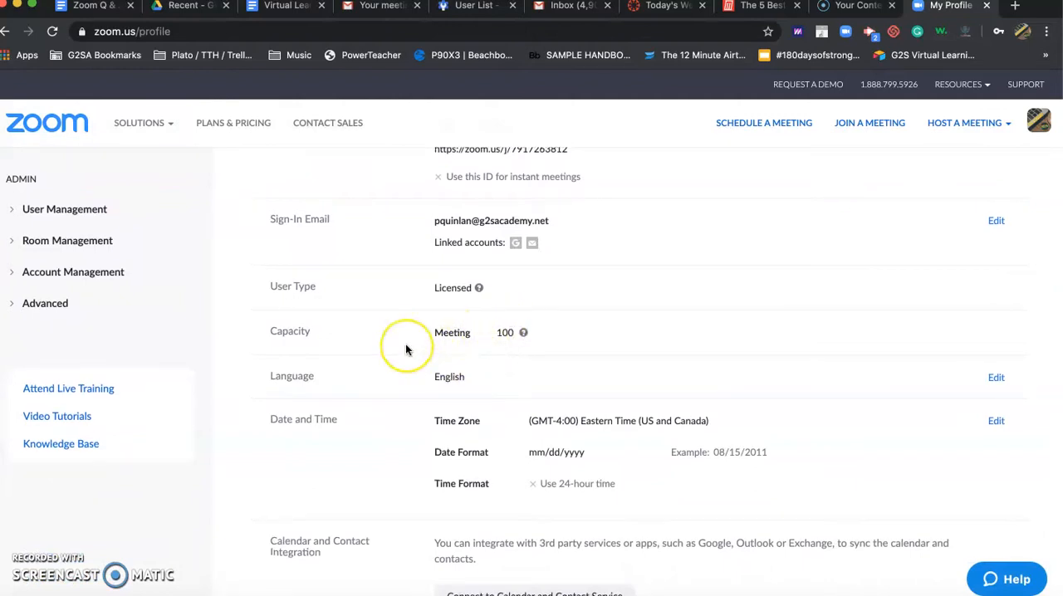
scroll("down", 3)
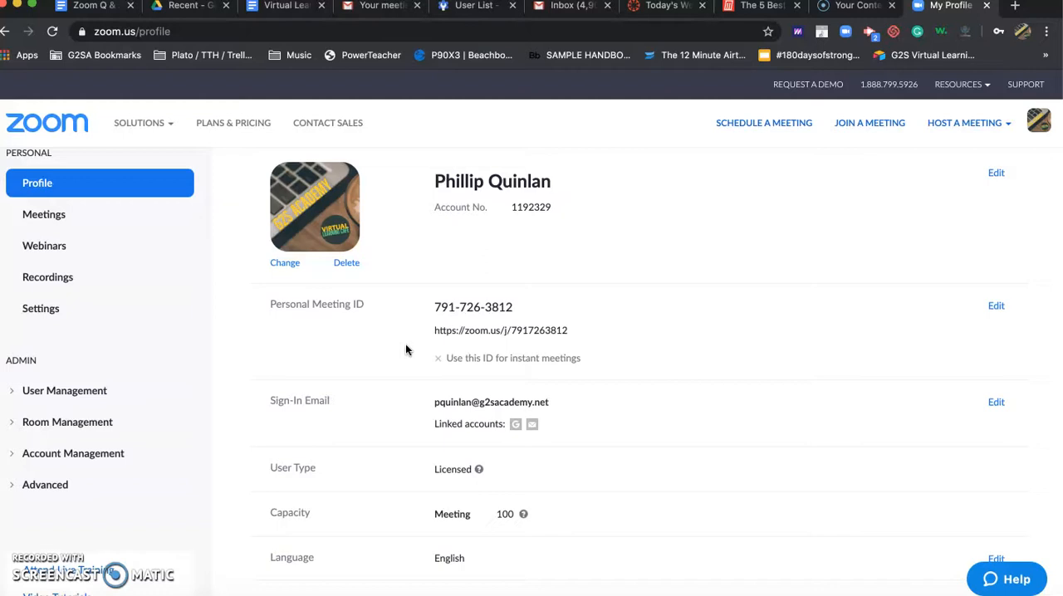
scroll("down", 3)
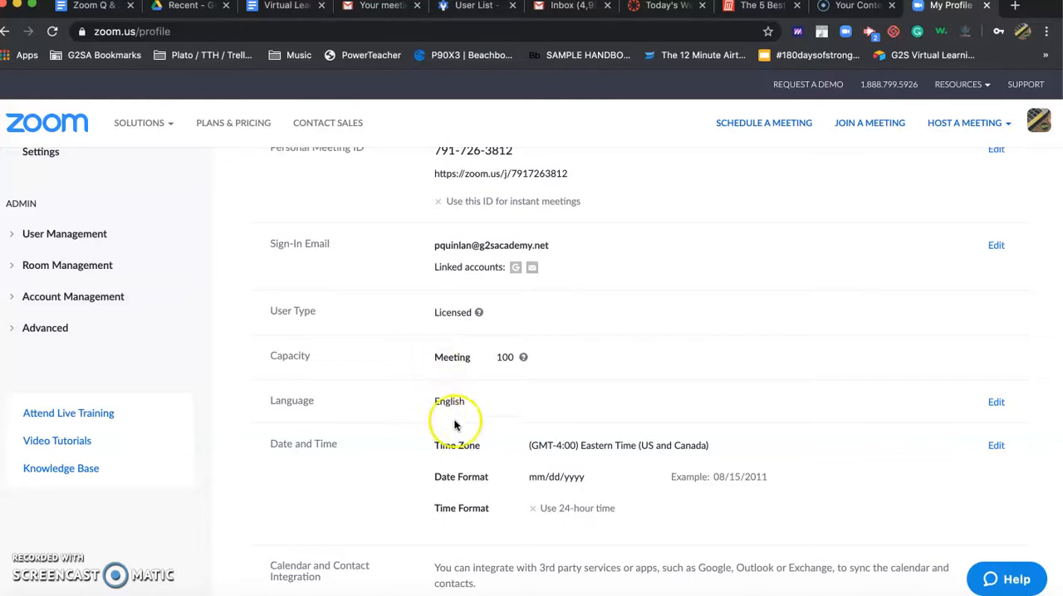
scroll("up", 3)
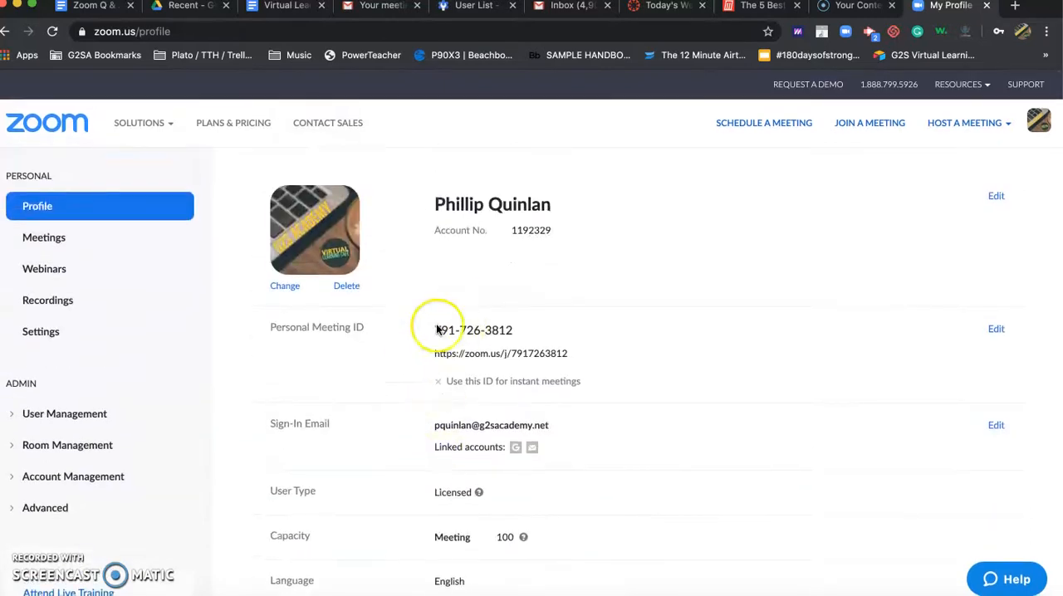
mouse_move(80, 341)
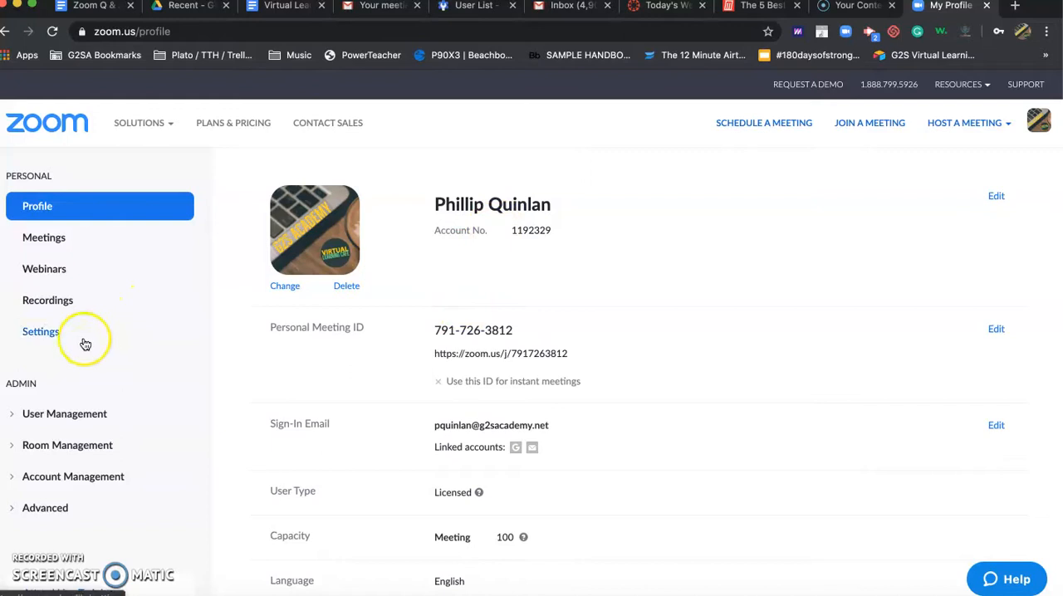
mouse_move(80, 342)
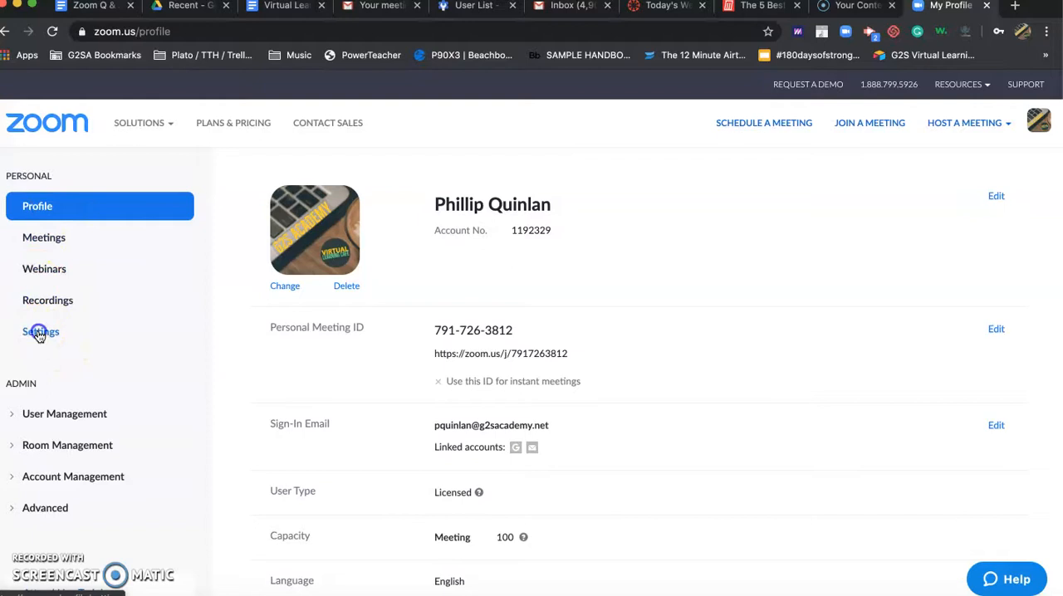
- Open Settings from the left sidebar and move into the In Meeting (Basic) section
left_click(40, 332)
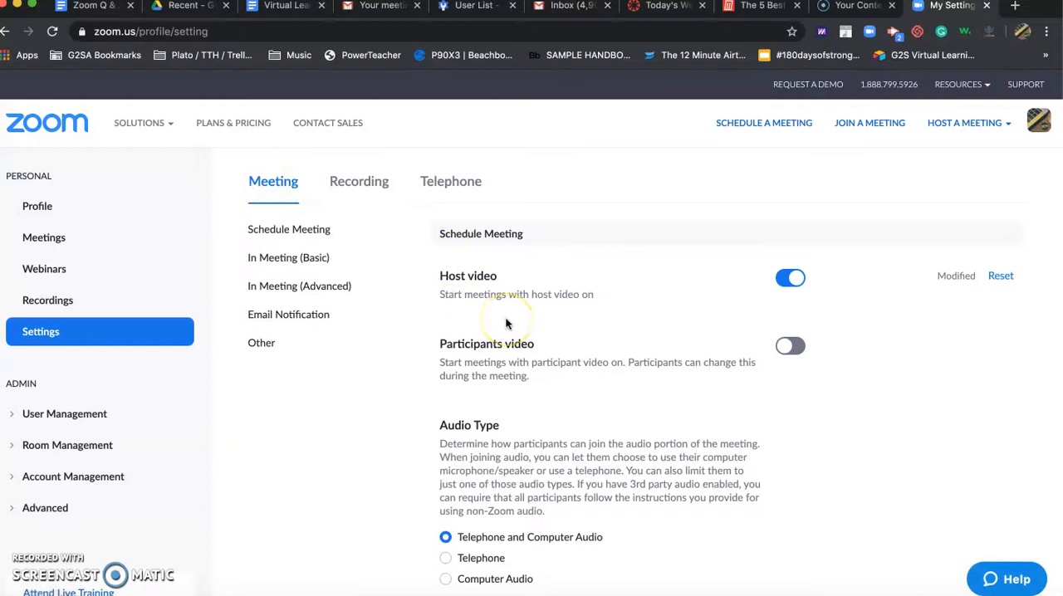
scroll("down", 3)
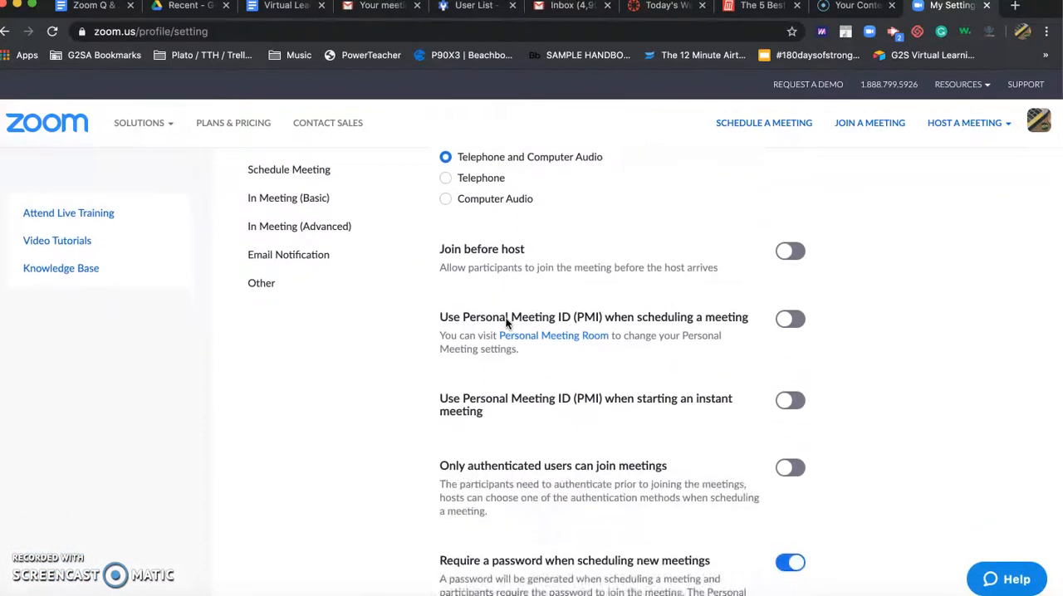
scroll("down", 3)
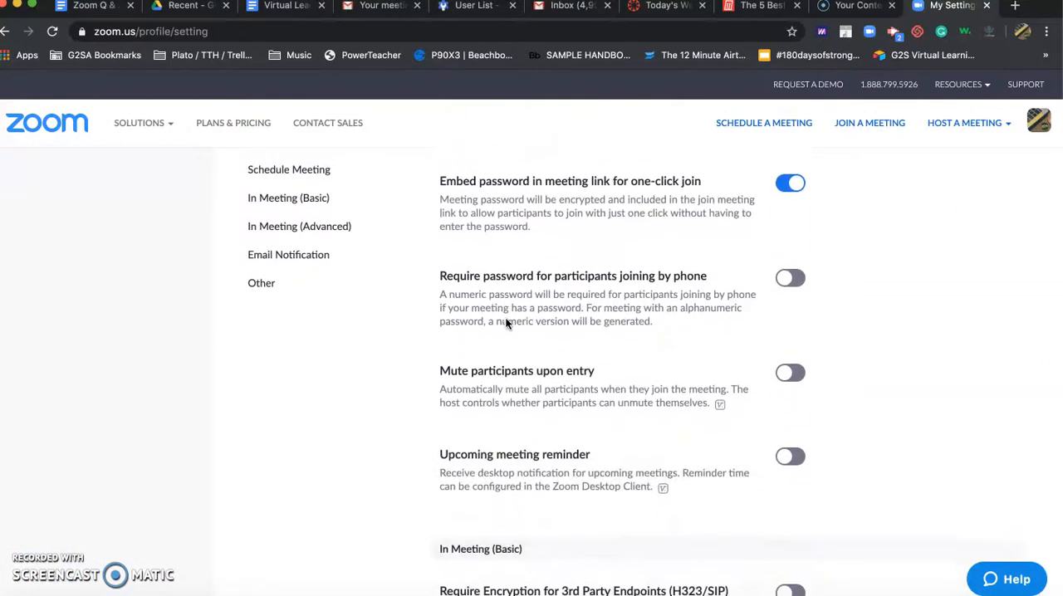
scroll("down", 3)
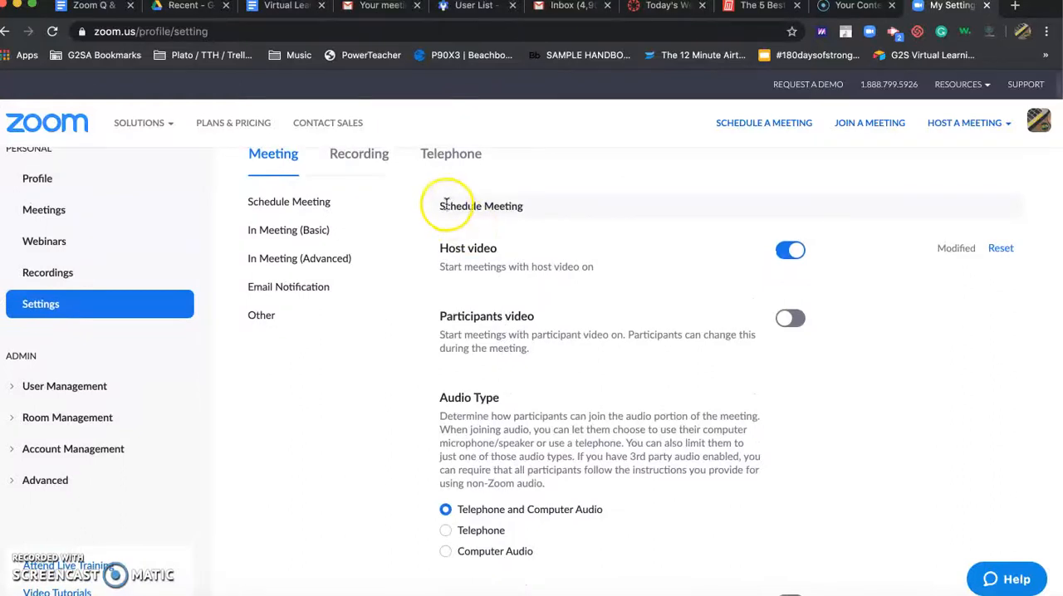
mouse_move(556, 217)
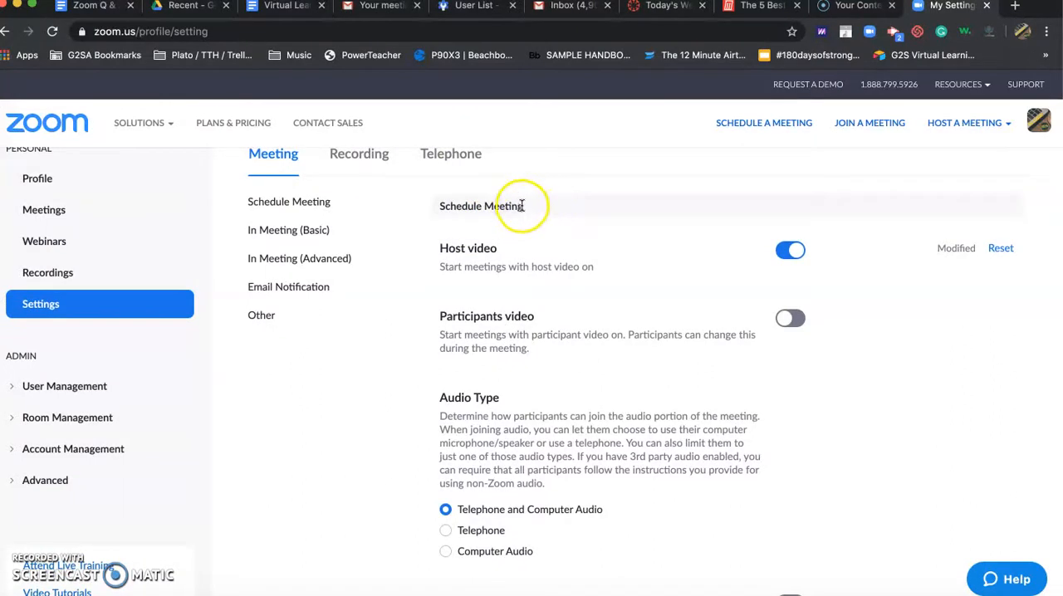
scroll("down", 3)
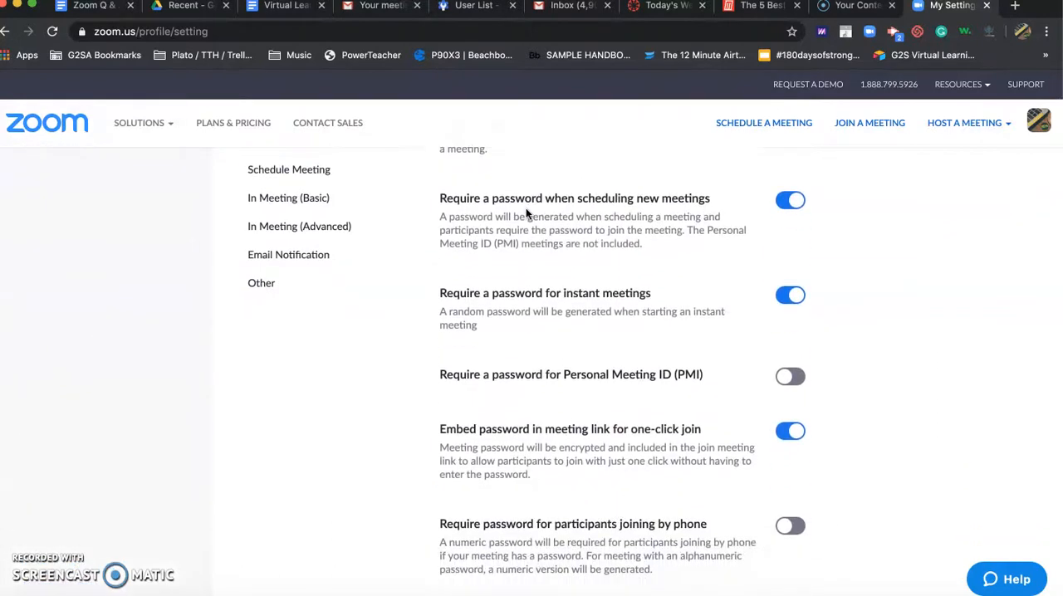
left_click(288, 198)
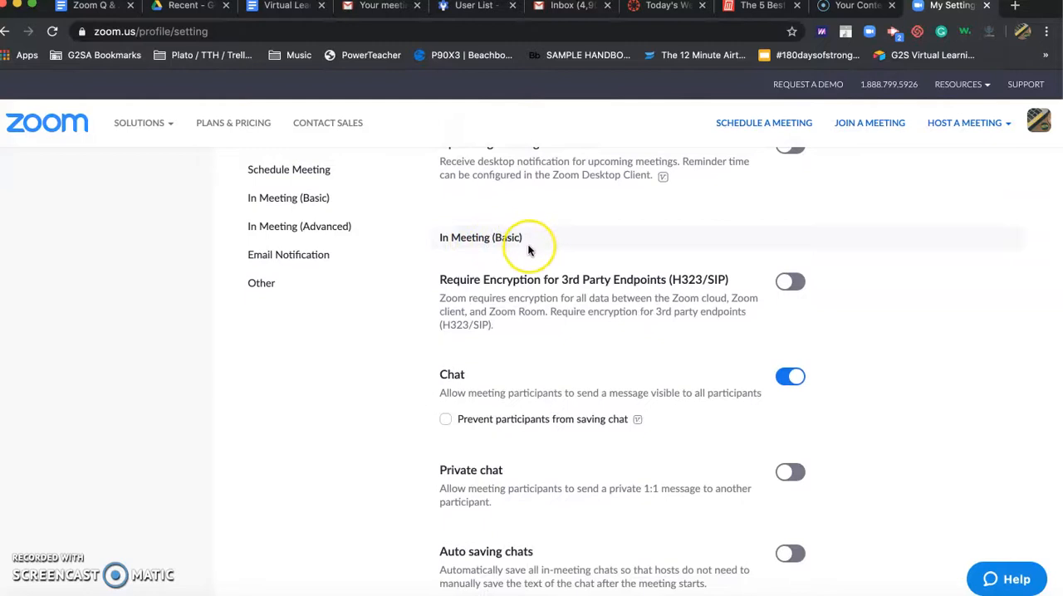
- Scroll through the in-meeting options down to the Polling toggle, still off
scroll("down", 3)
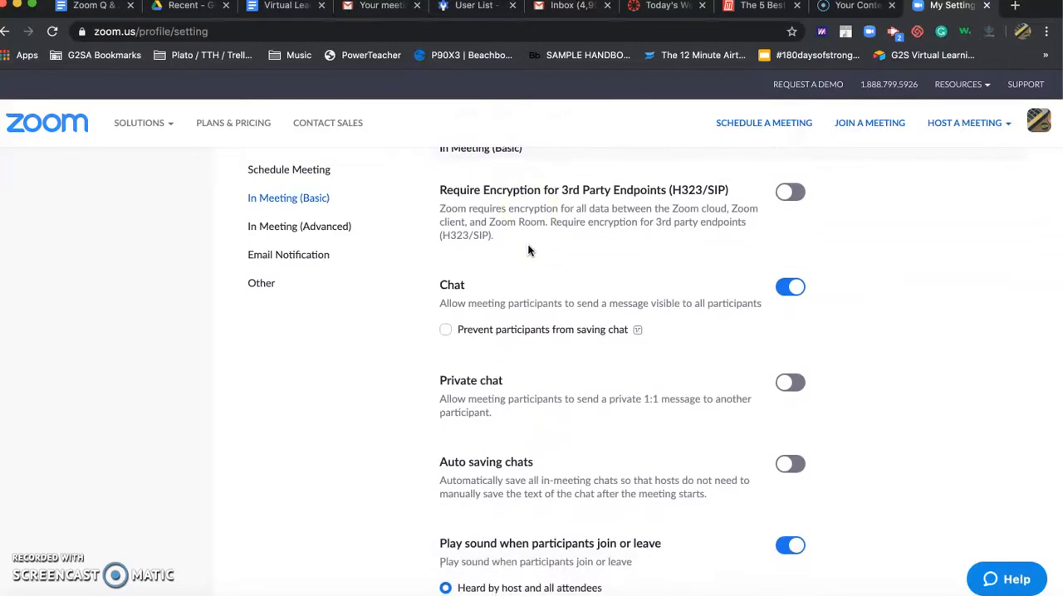
scroll("down", 3)
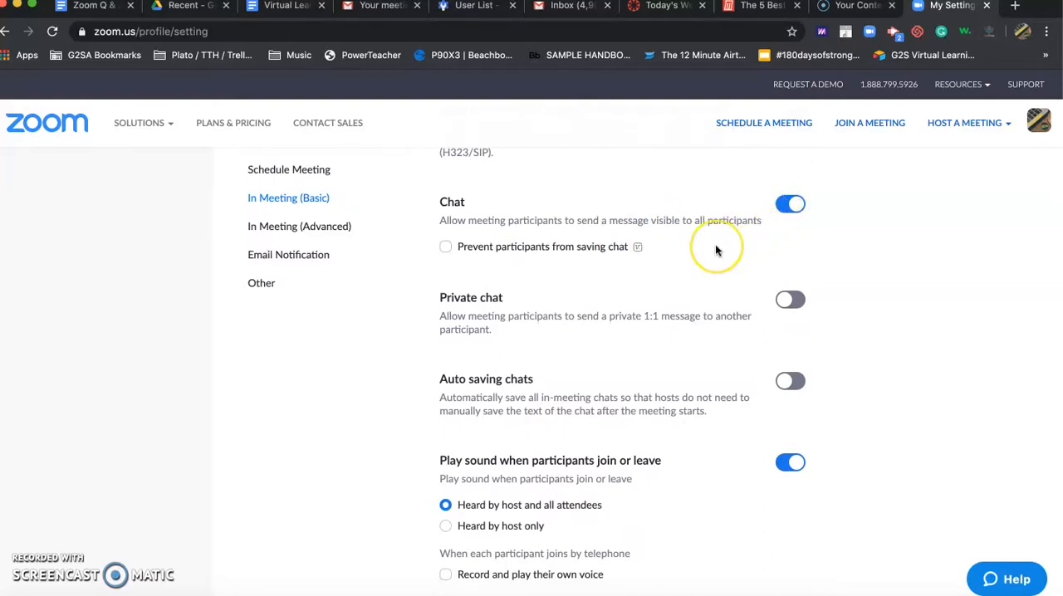
mouse_move(750, 212)
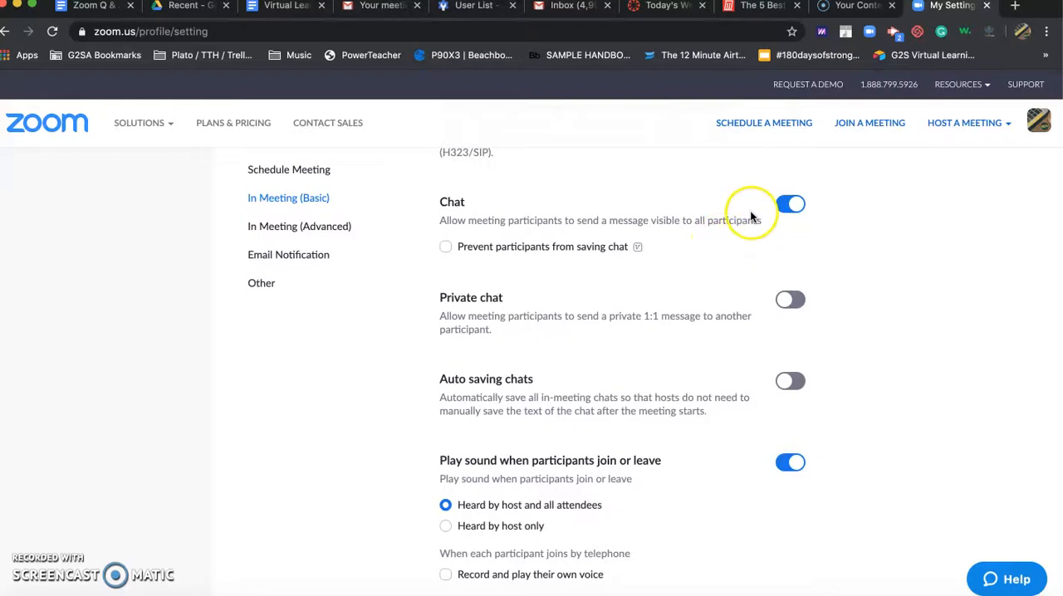
scroll("down", 3)
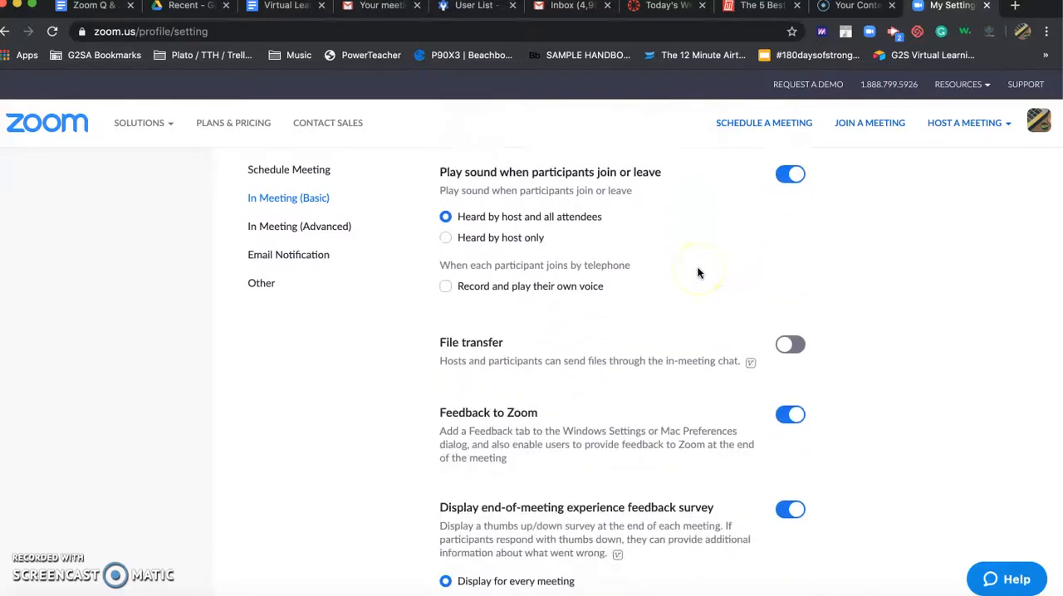
scroll("down", 3)
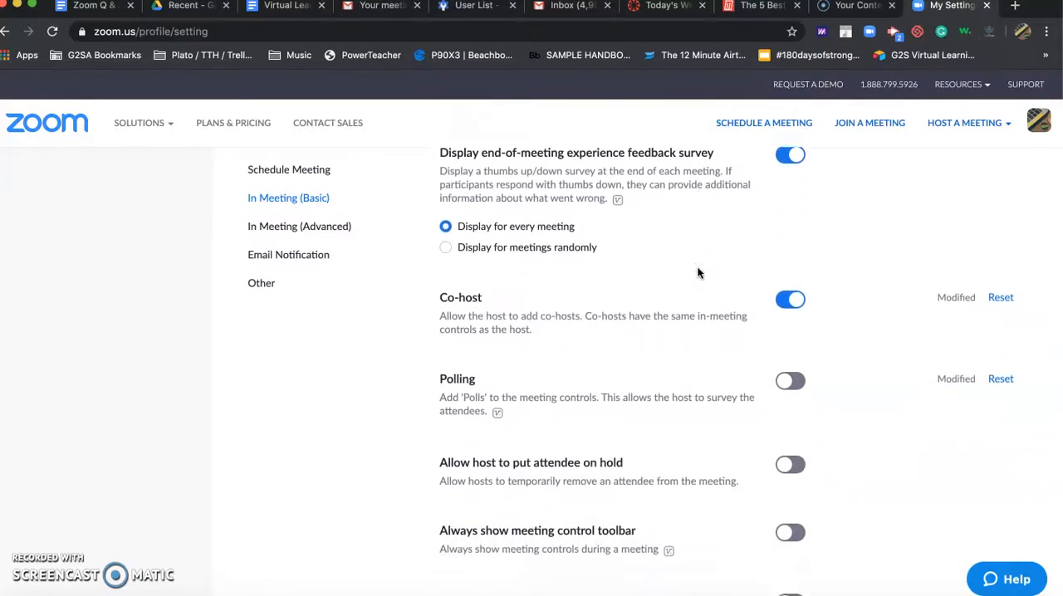
scroll("down", 3)
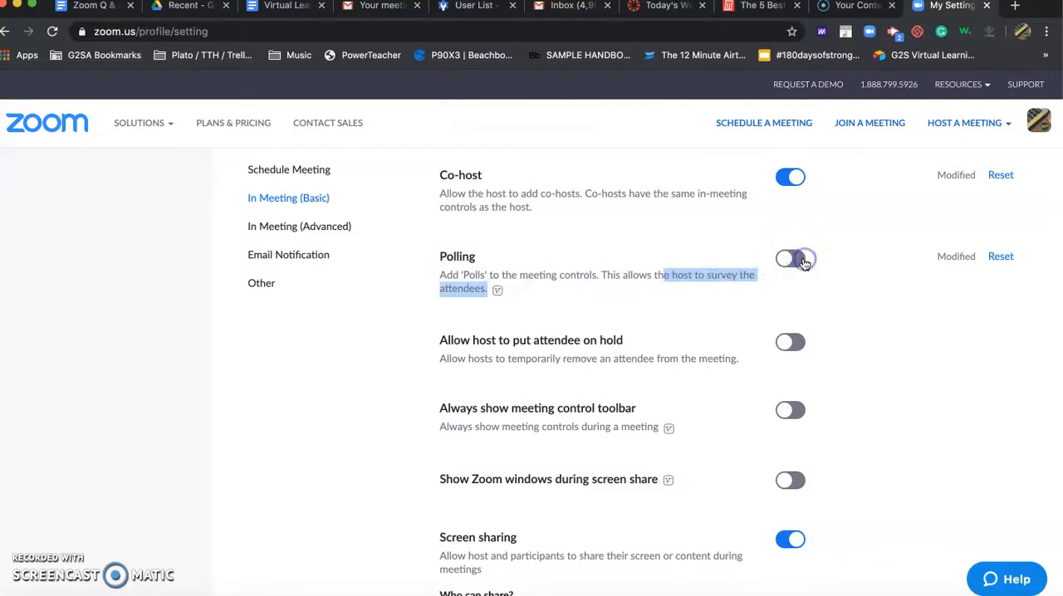
- Enable the Polling toggle, confirm settings updated, and return to the Schedule Meeting section
left_click(790, 259)
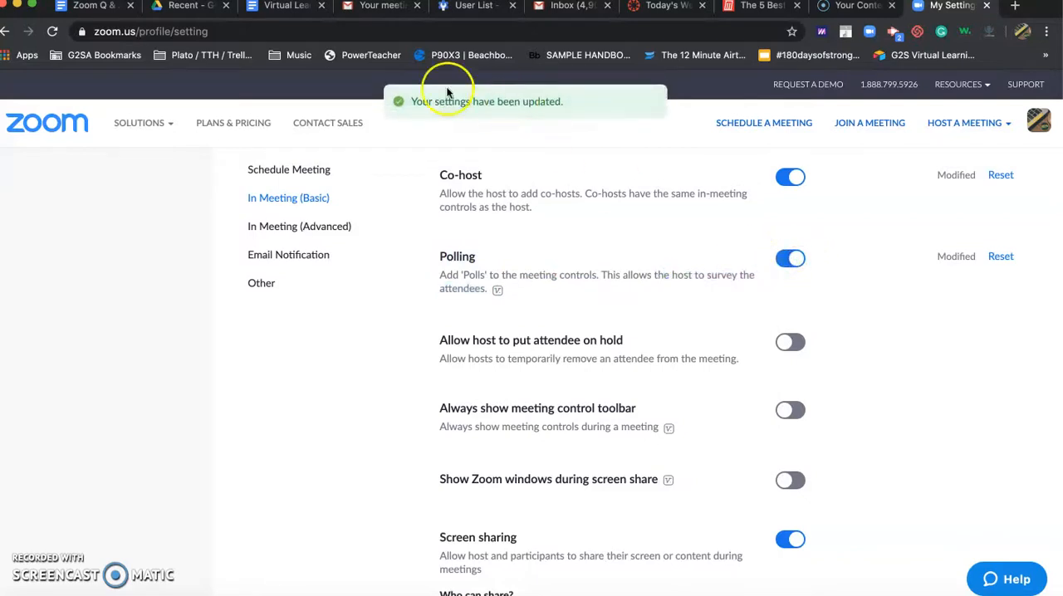
mouse_move(511, 289)
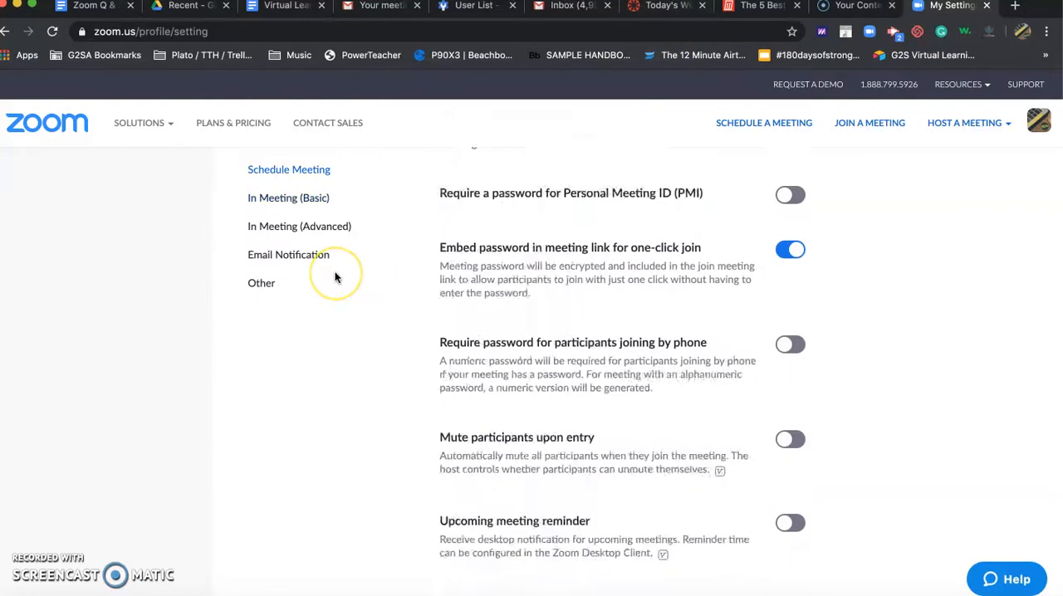
scroll("down", 3)
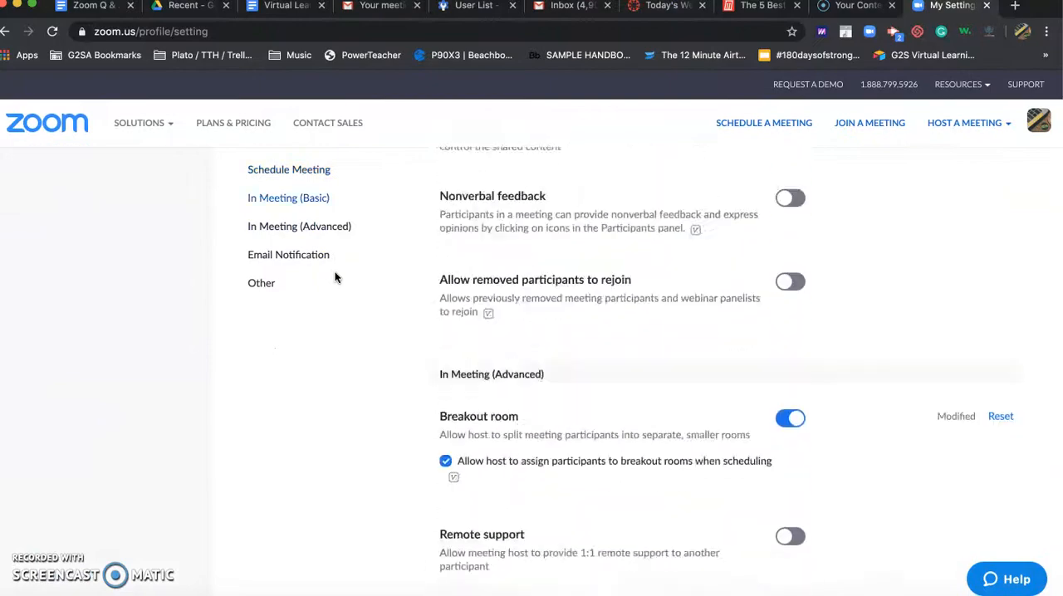
left_click(260, 282)
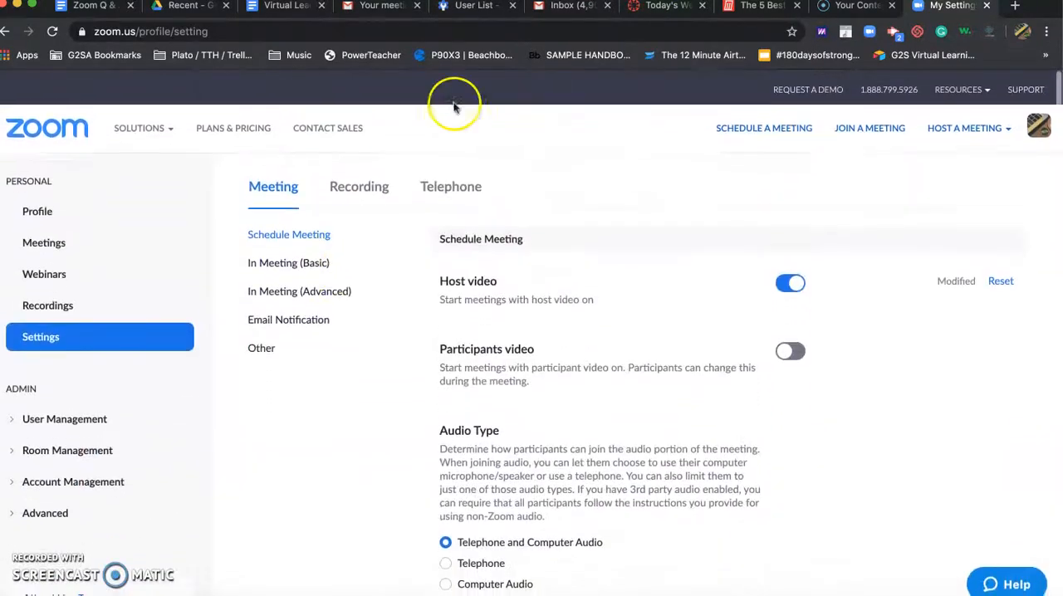
- Switch to the Canvas course page and start the class Zoom meeting from its link
left_click(661, 7)
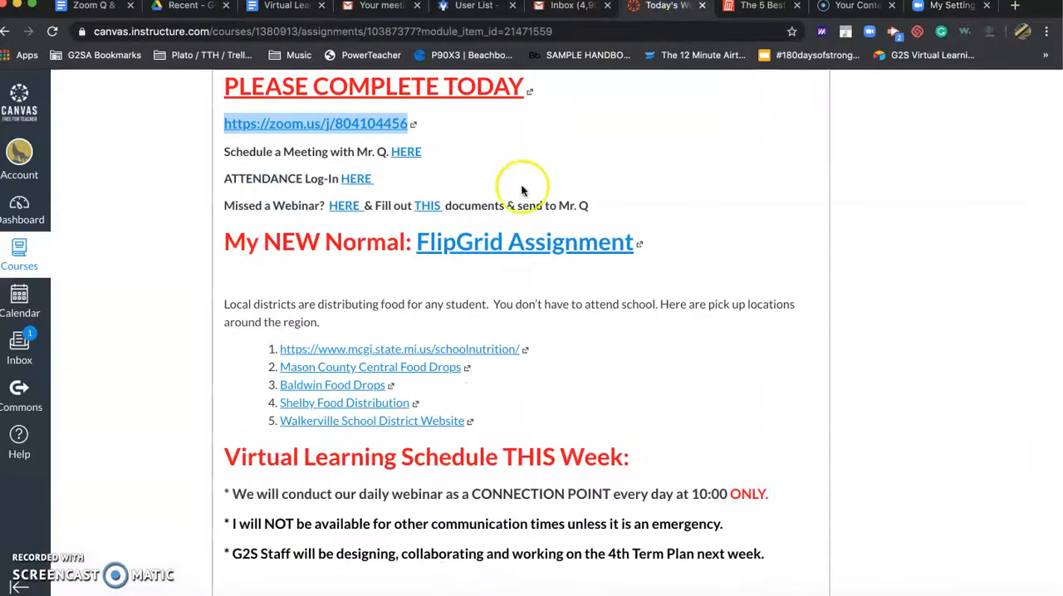
scroll("up", 3)
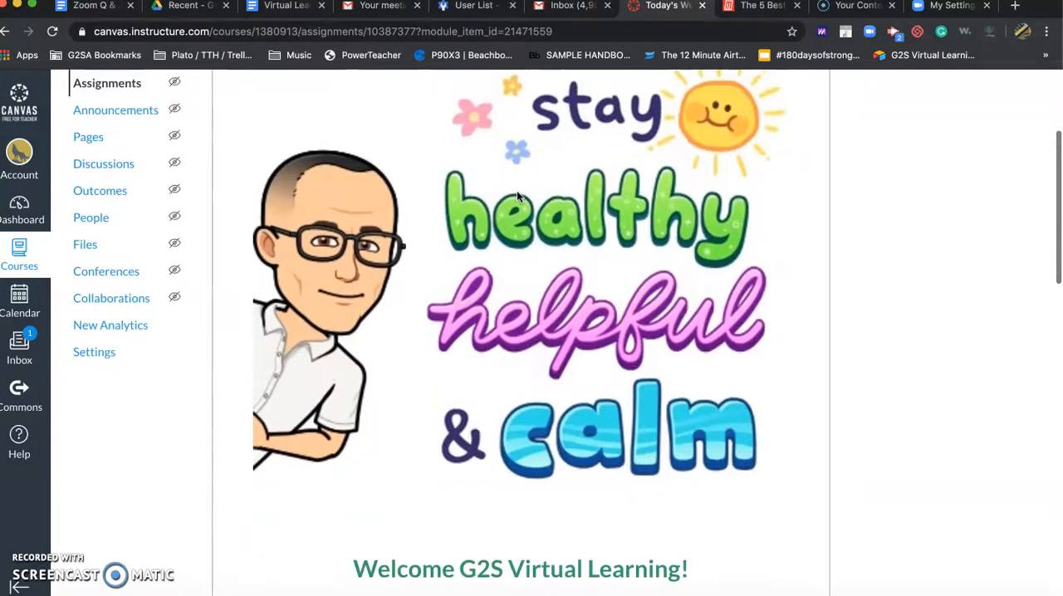
scroll("down", 3)
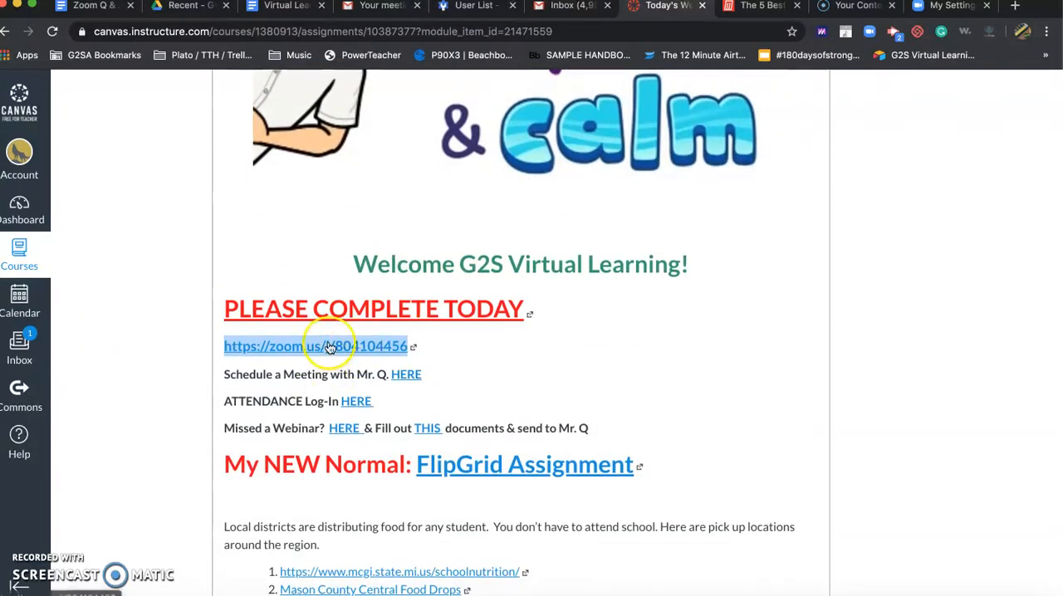
left_click(317, 346)
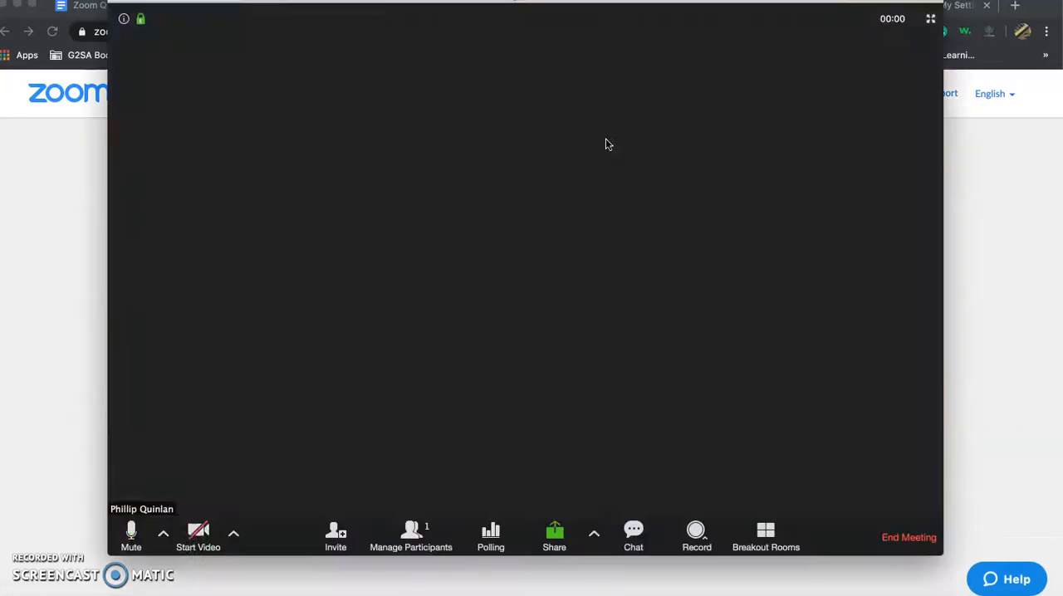
left_click(196, 535)
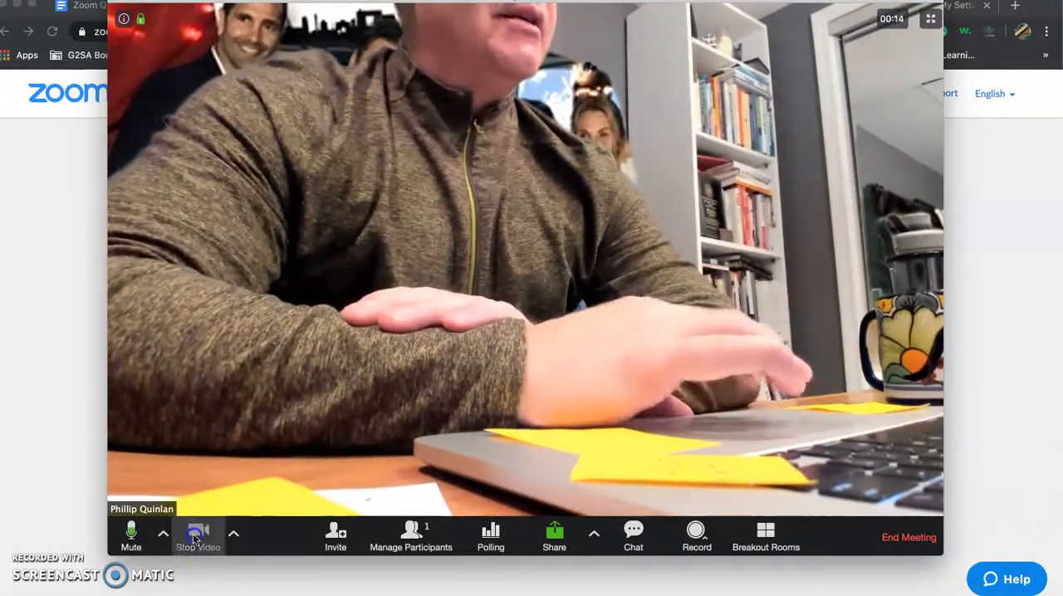
left_click(198, 534)
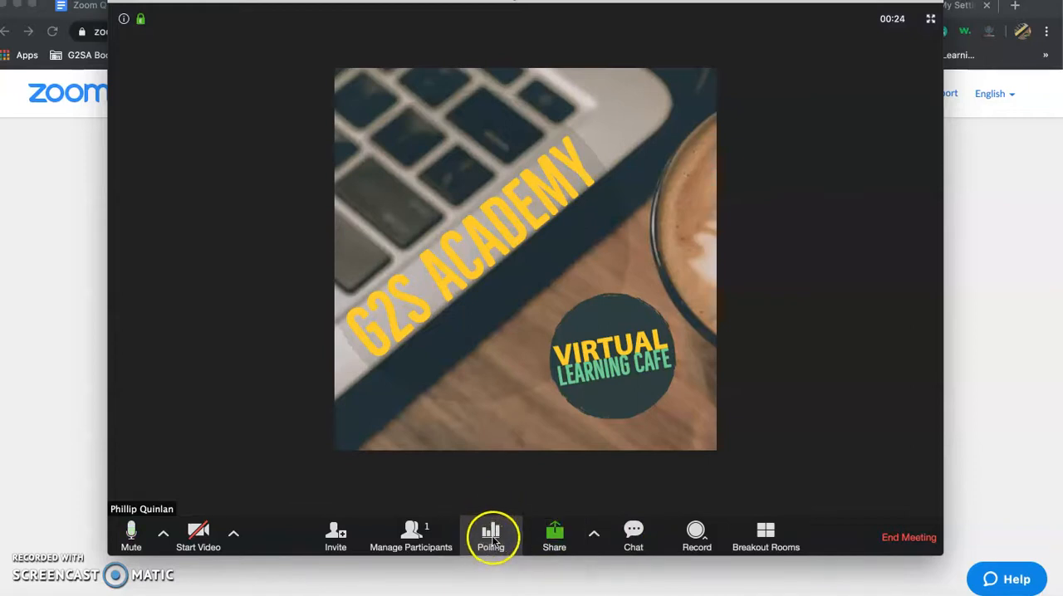
mouse_move(545, 505)
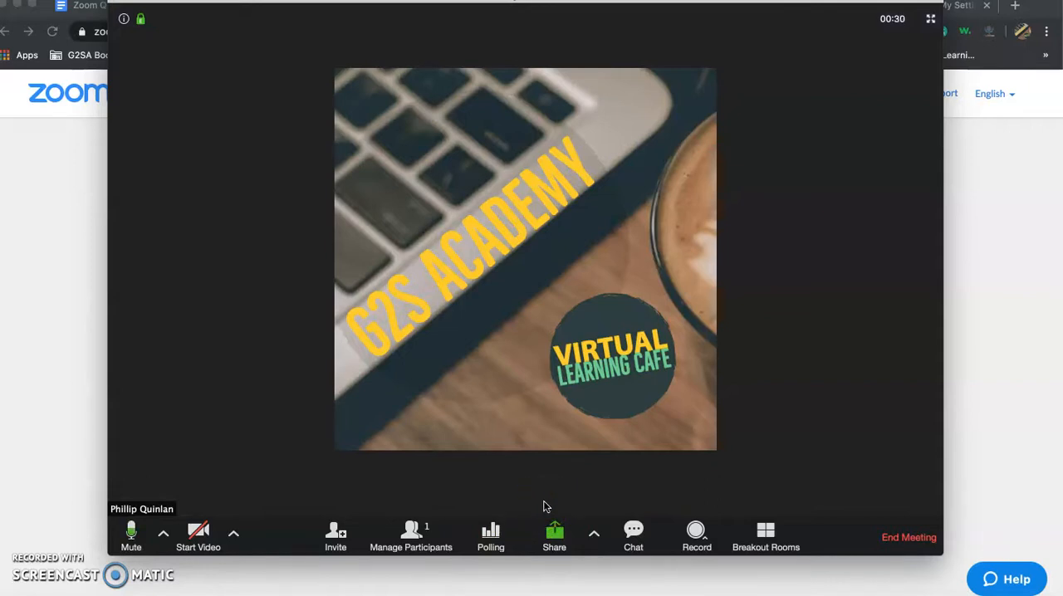
mouse_move(536, 511)
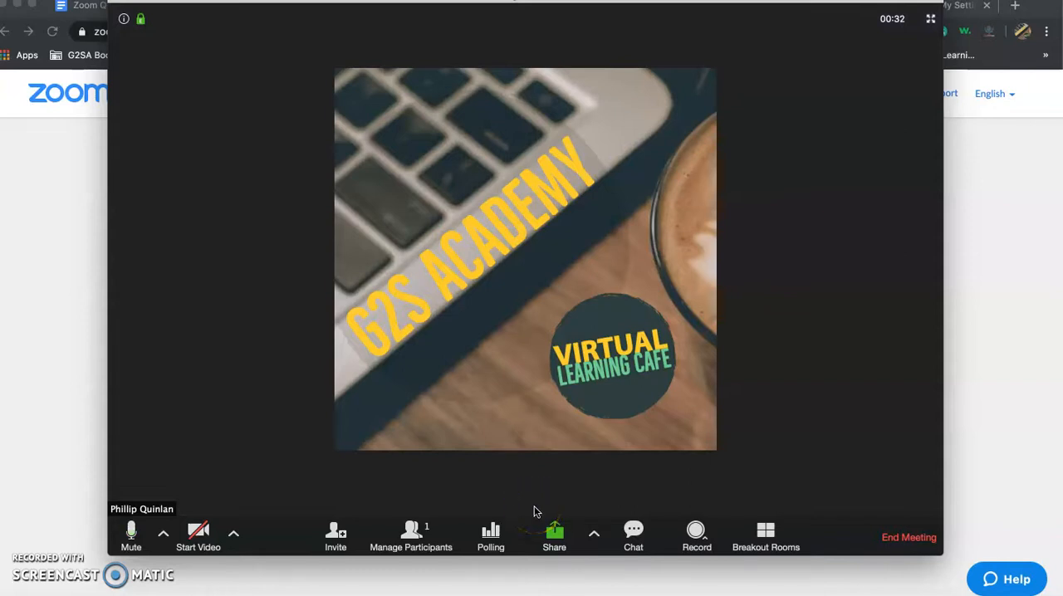
- Open Polling from the meeting toolbar, showing an empty Poll 1
left_click(490, 532)
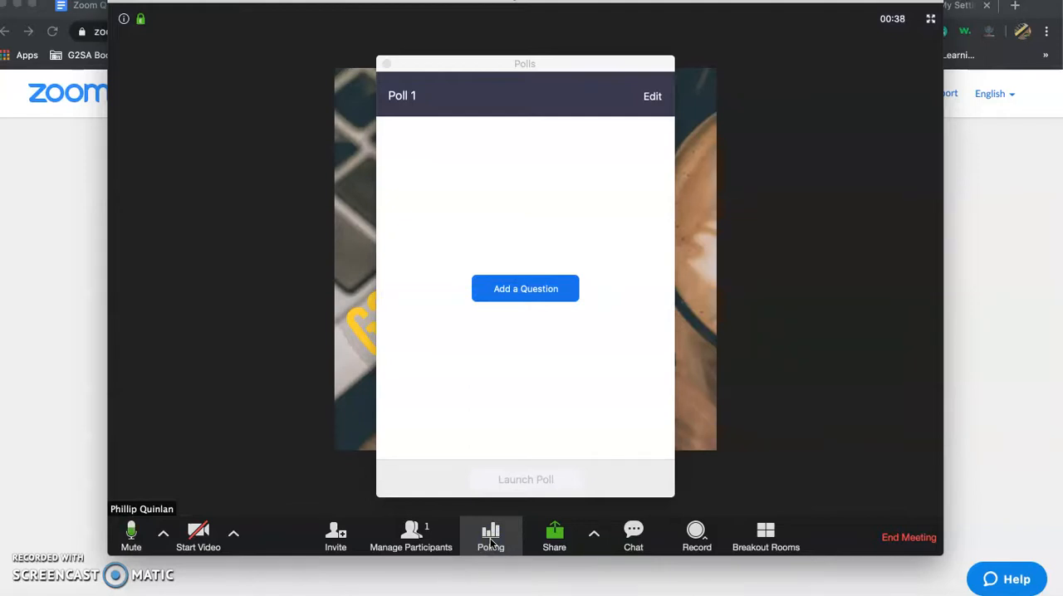
mouse_move(532, 329)
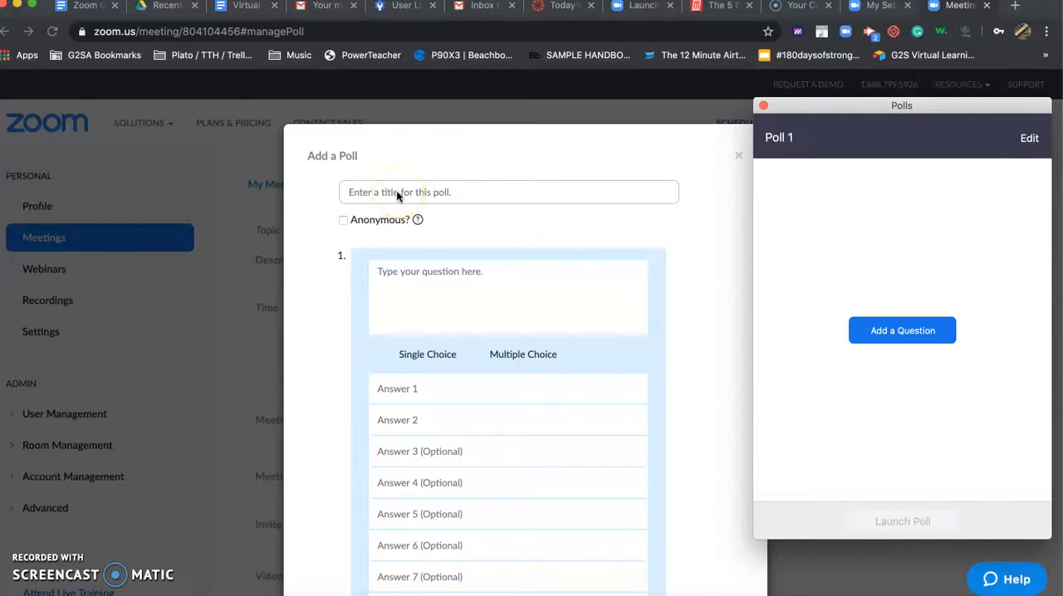
mouse_move(448, 169)
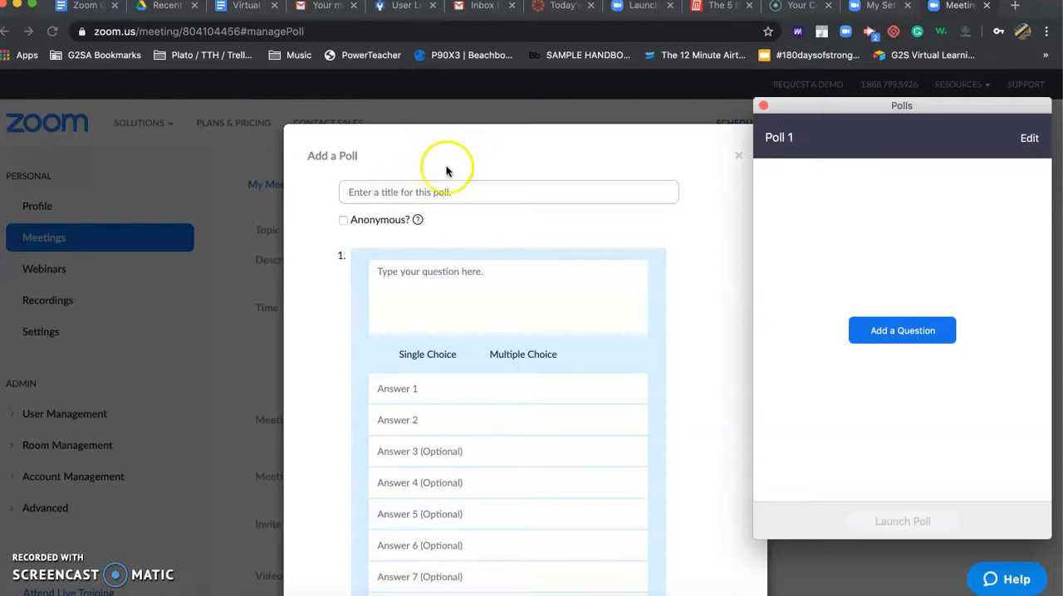
- Title the poll 'How are you feeling?' and reuse the same text as the question
left_click(508, 193)
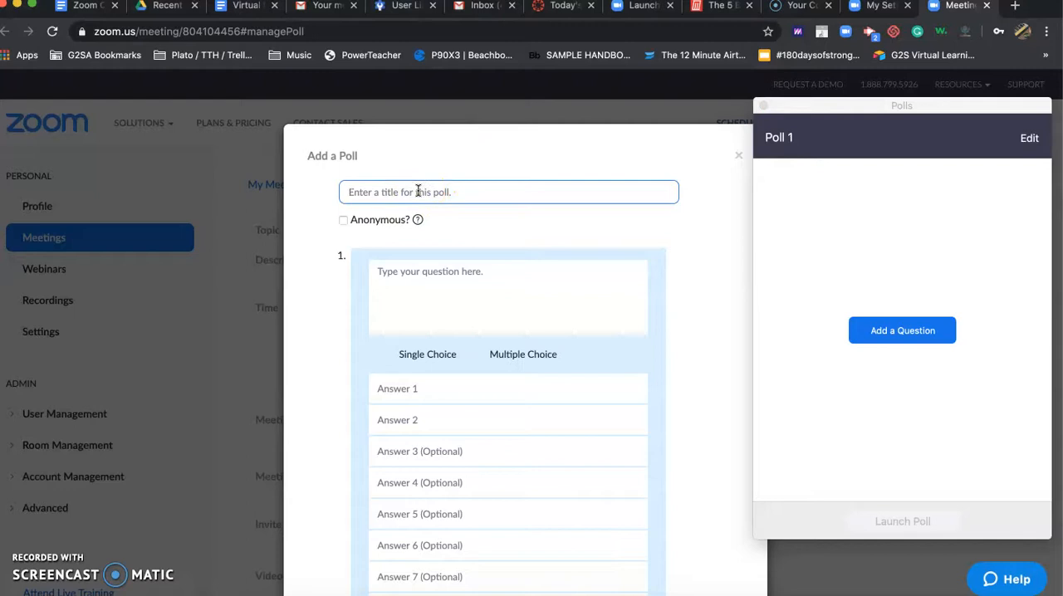
type("How")
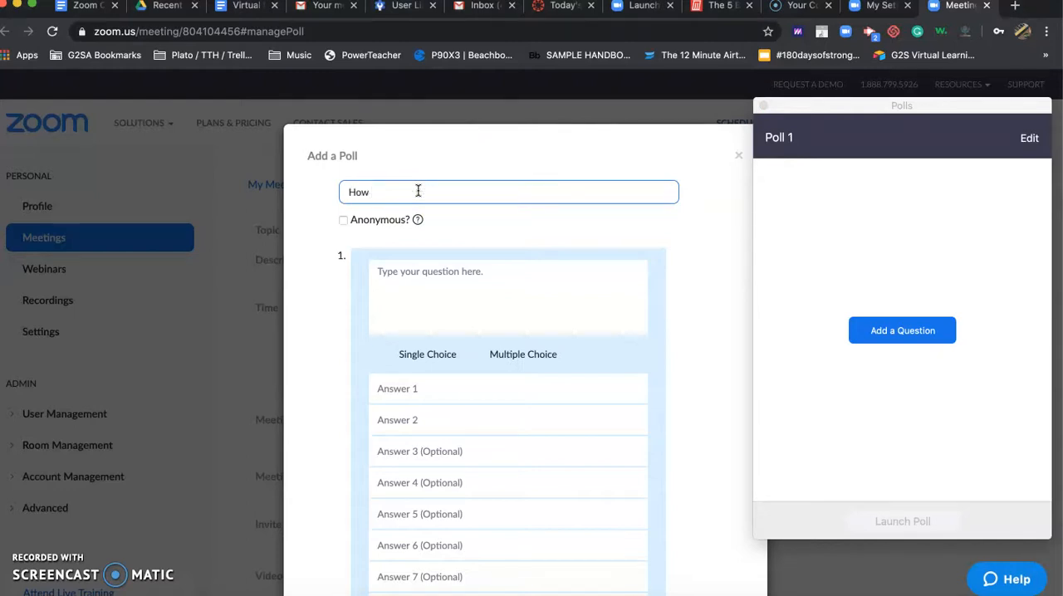
type("are you fee")
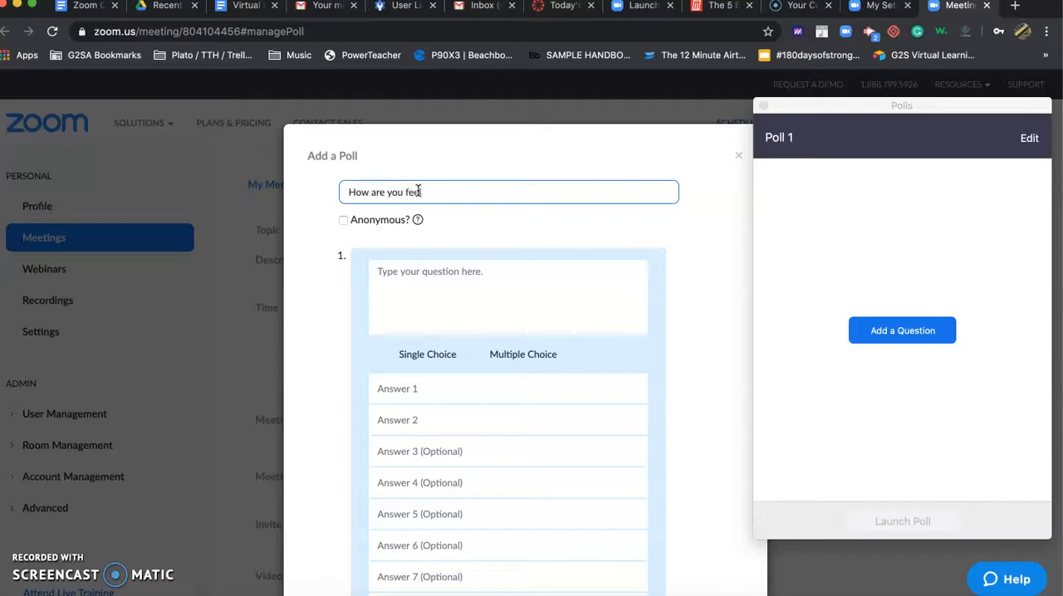
type("ling?")
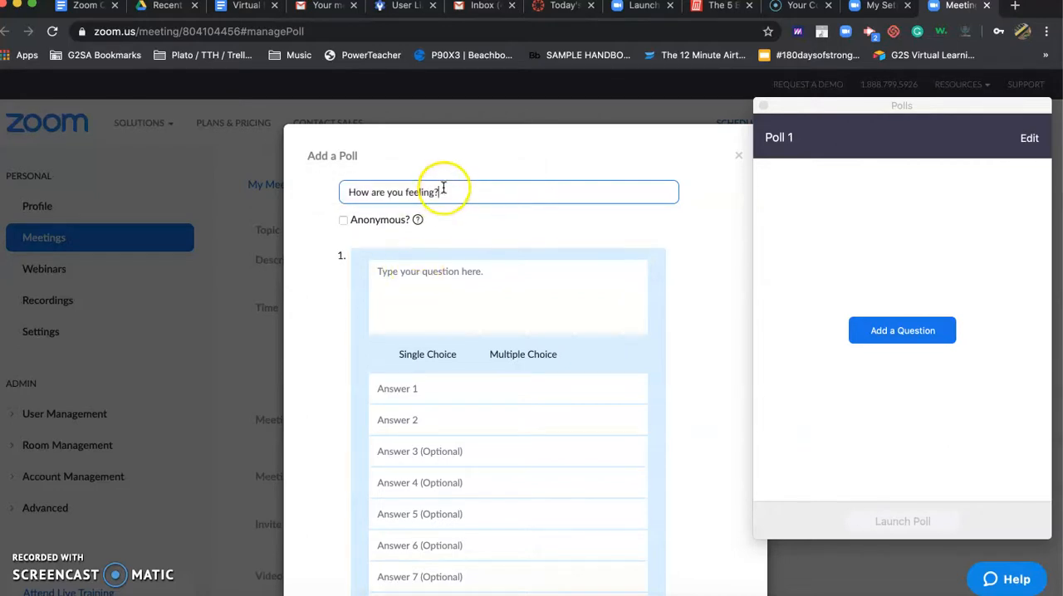
triple_click(392, 192)
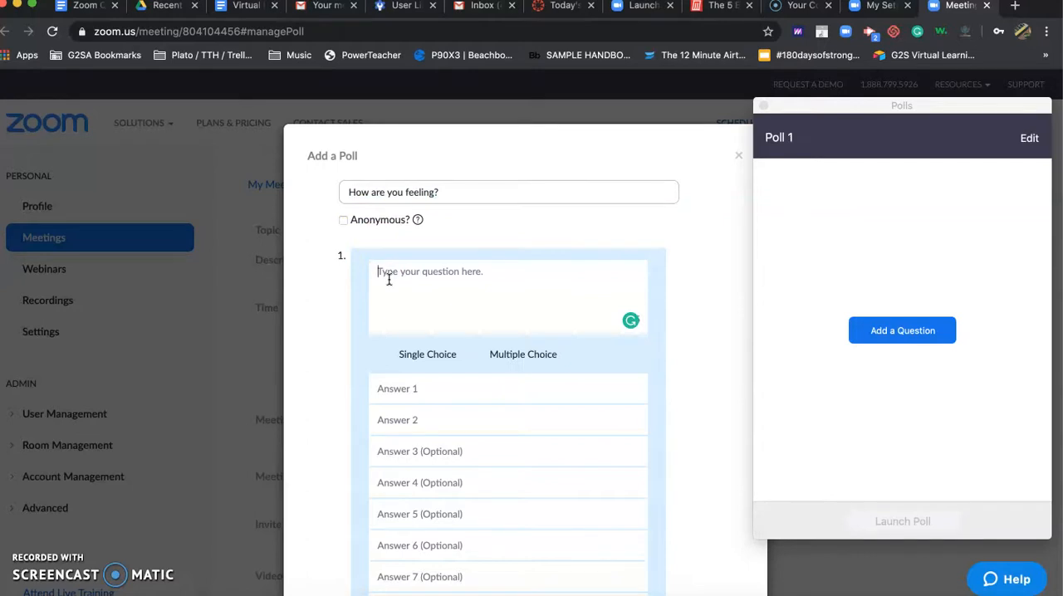
type("How are you feeling?")
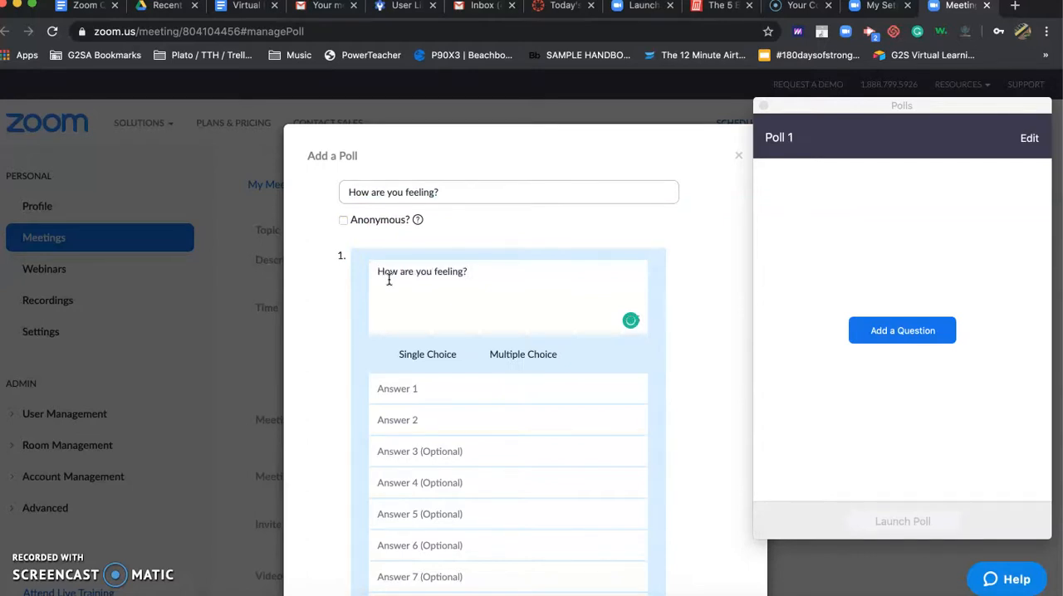
scroll("down", 3)
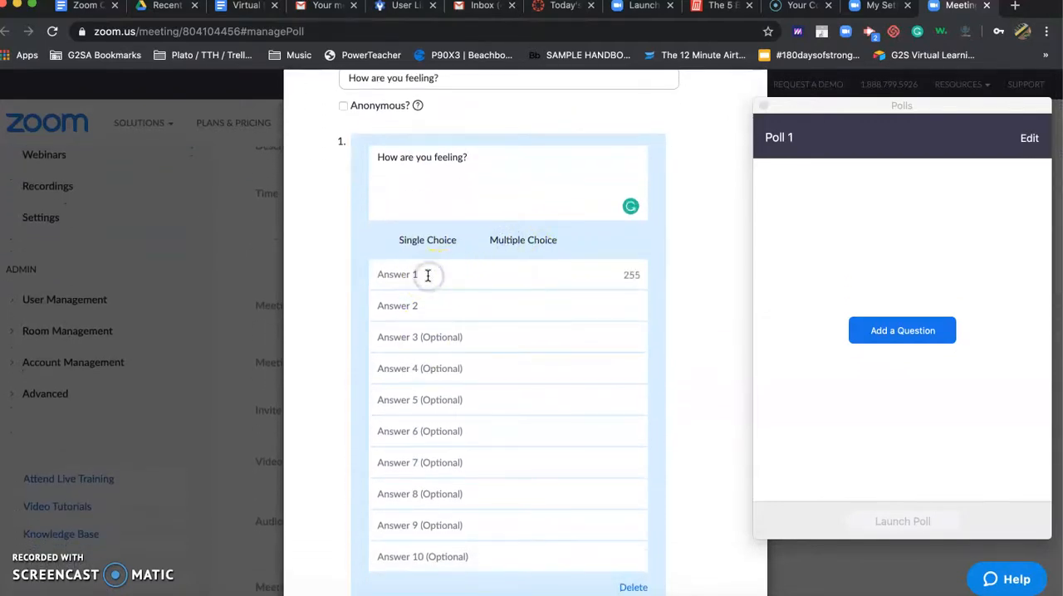
- Enter answers 'Fair to partly cloudy', 'Bright and sunny' and 'Dark and gloomy'
type("F")
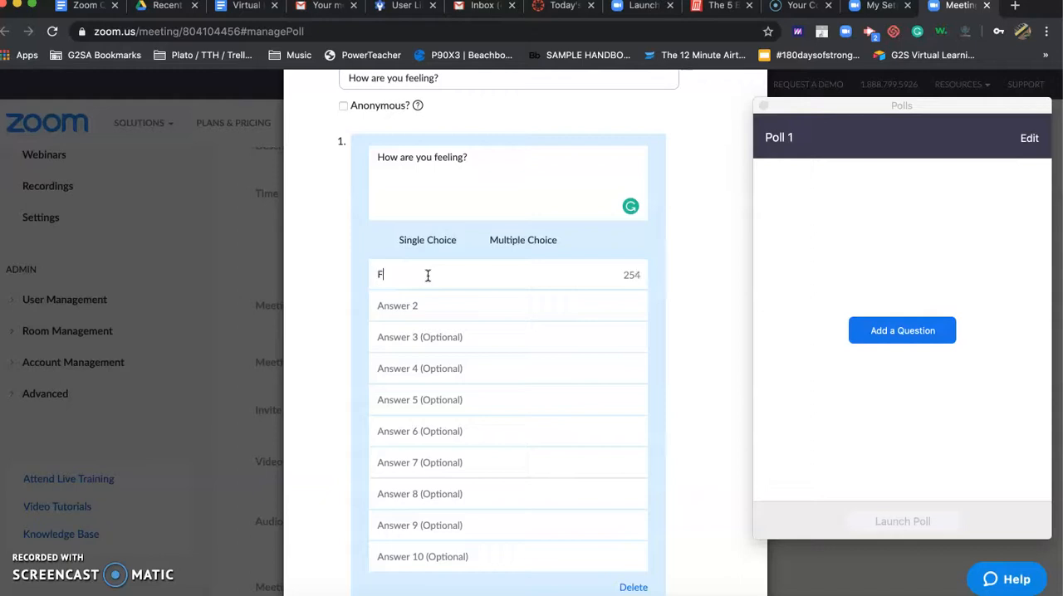
type("air to part")
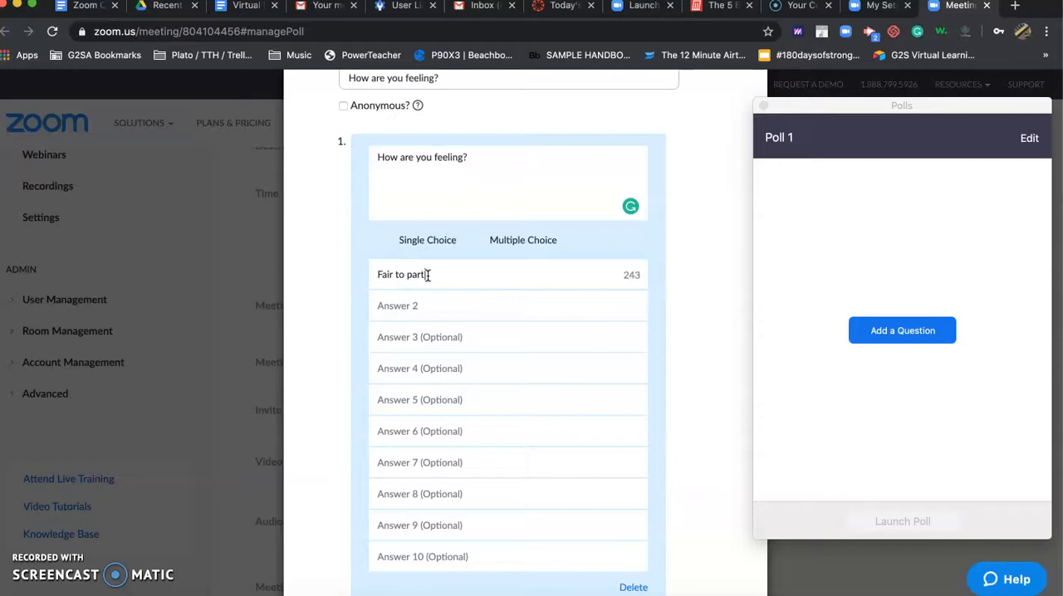
type("cloud")
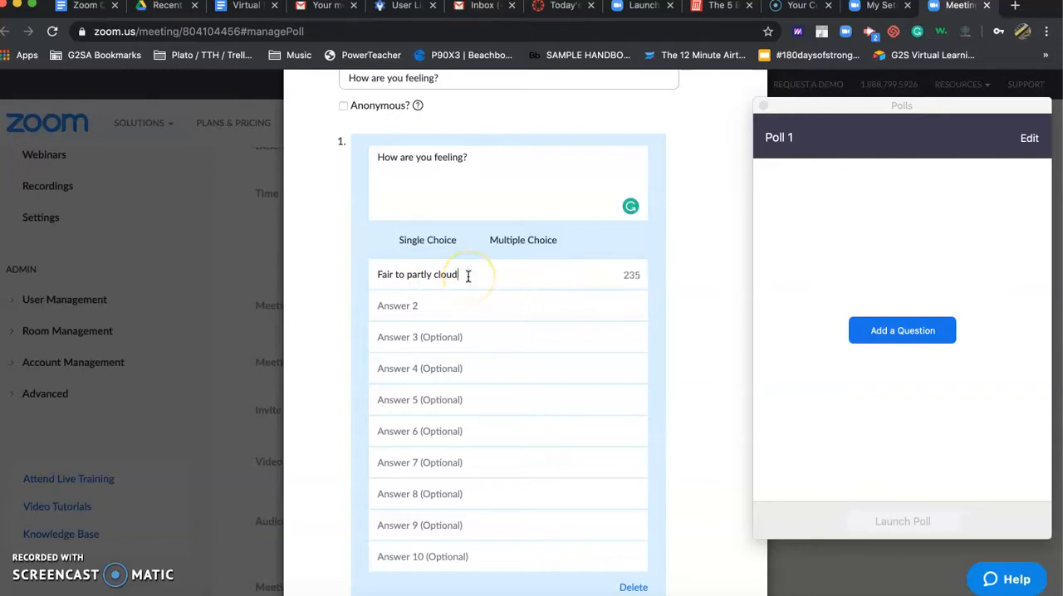
left_click(429, 305)
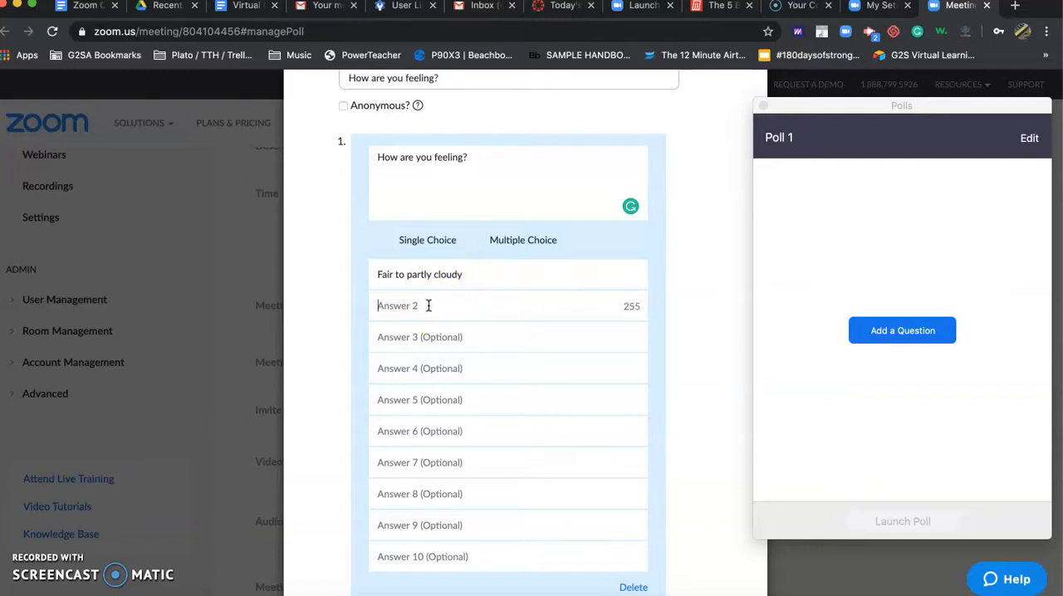
type("Bright and")
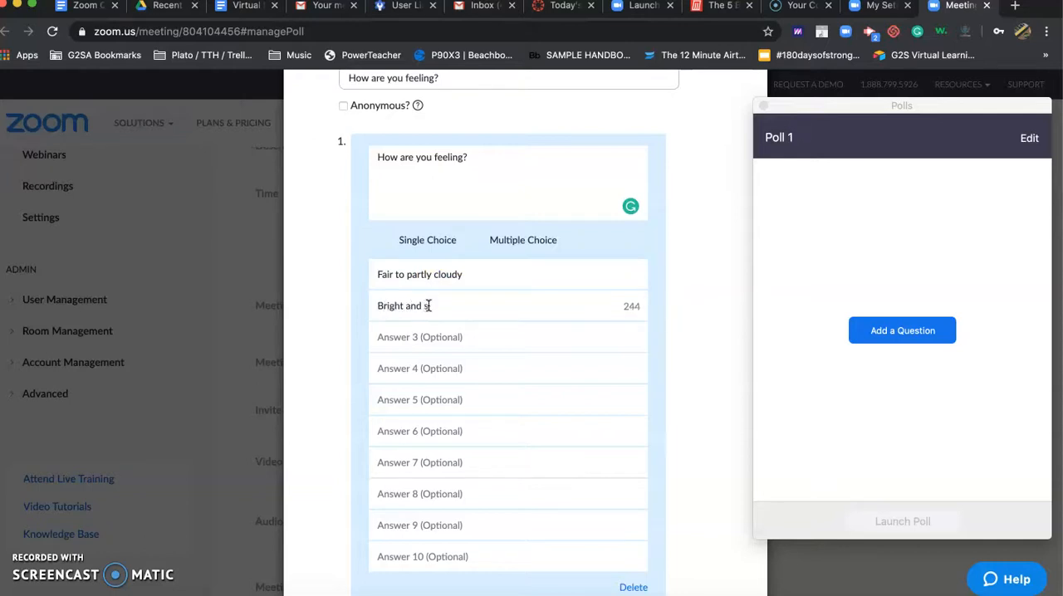
type("sunny")
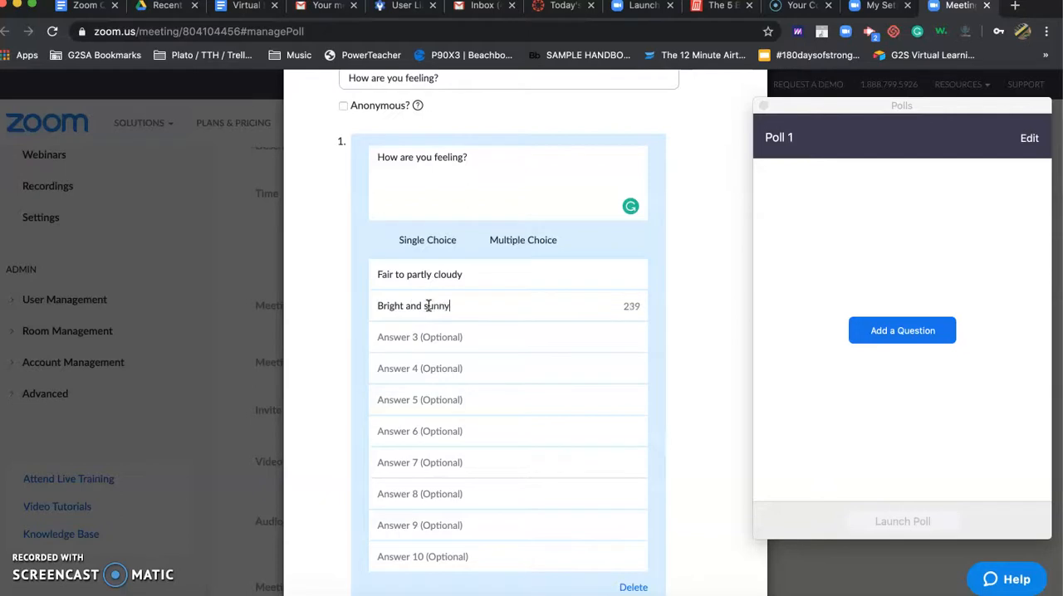
type("da")
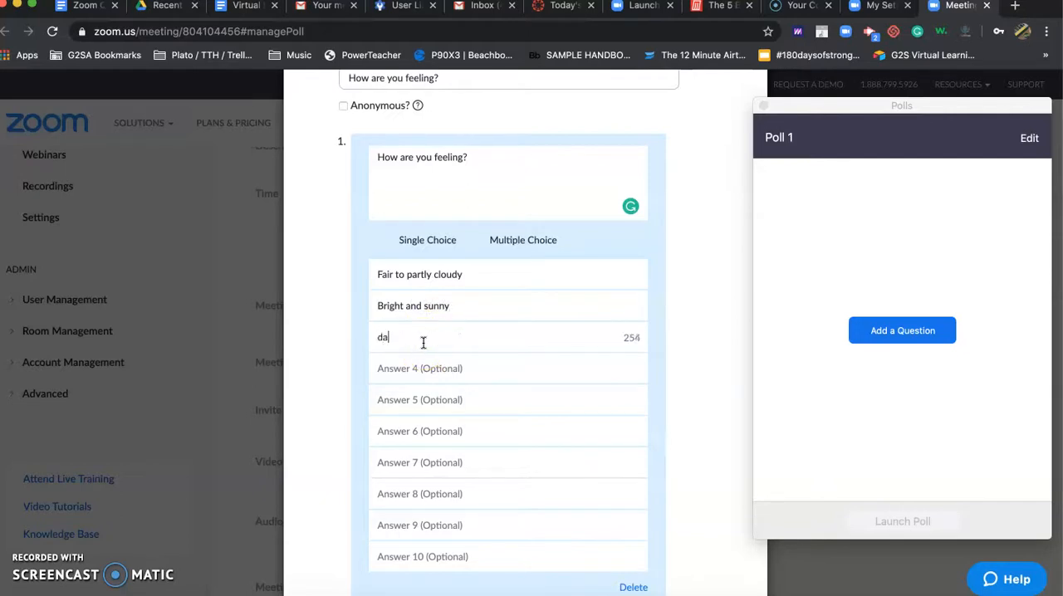
type("Dark and gloomy")
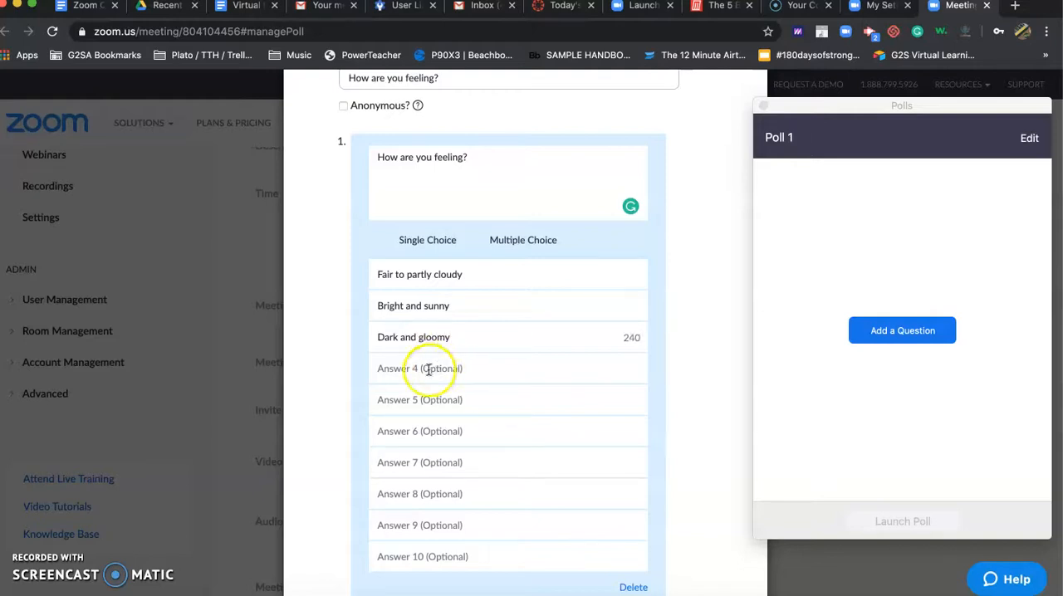
left_click(428, 369)
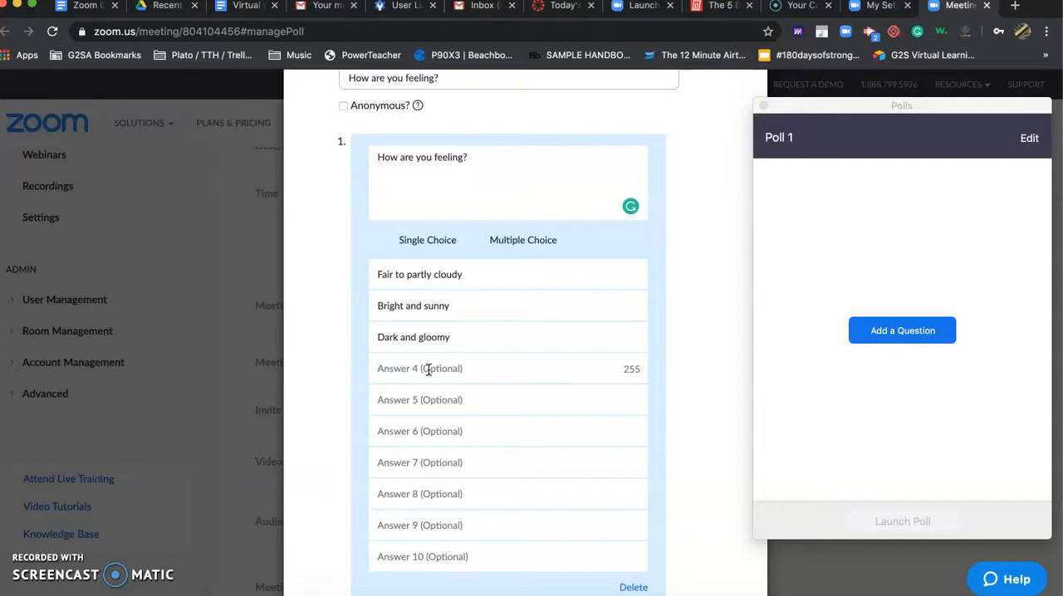
- Keep question 1 and add a second, still-blank question to the poll
scroll("down", 3)
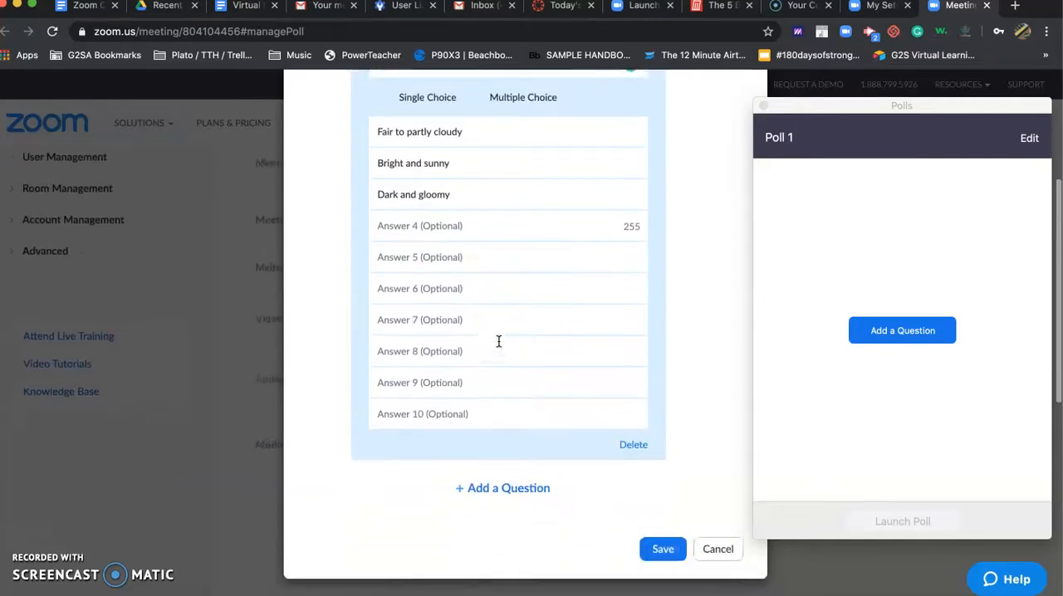
scroll("up", 3)
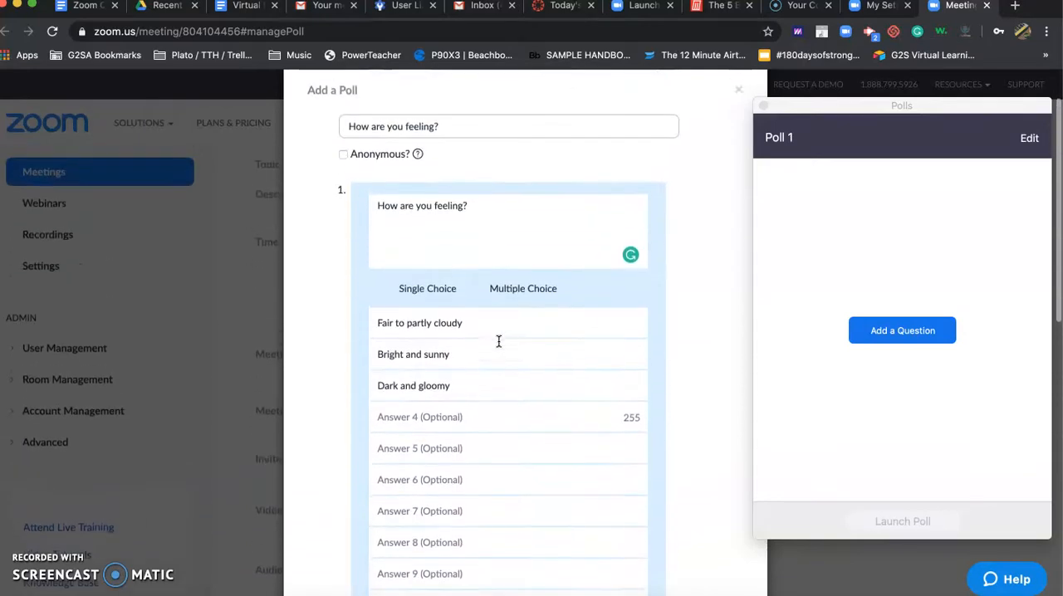
scroll("down", 3)
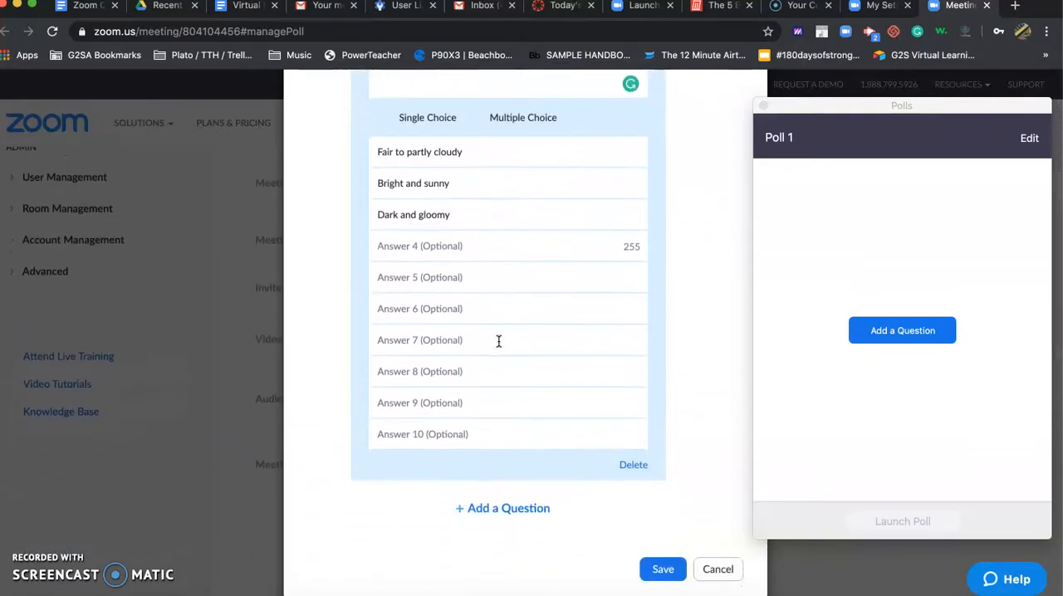
mouse_move(498, 514)
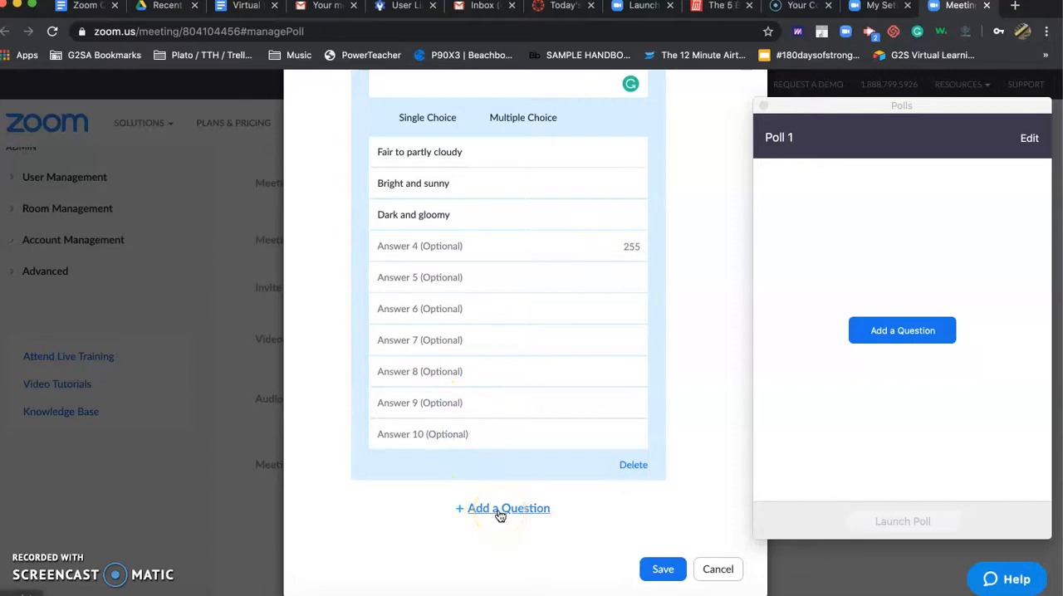
left_click(501, 508)
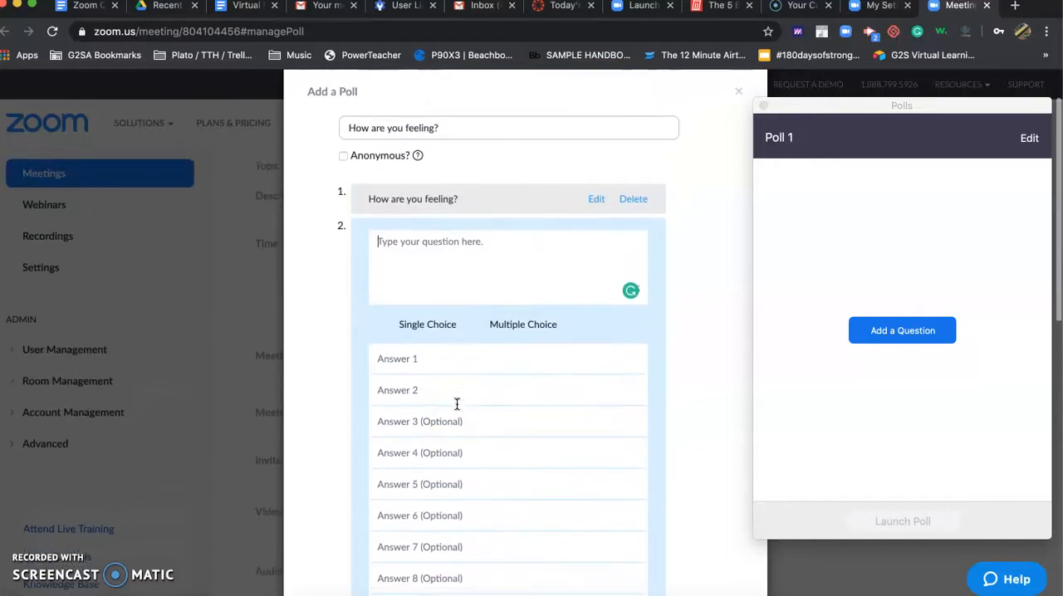
mouse_move(382, 209)
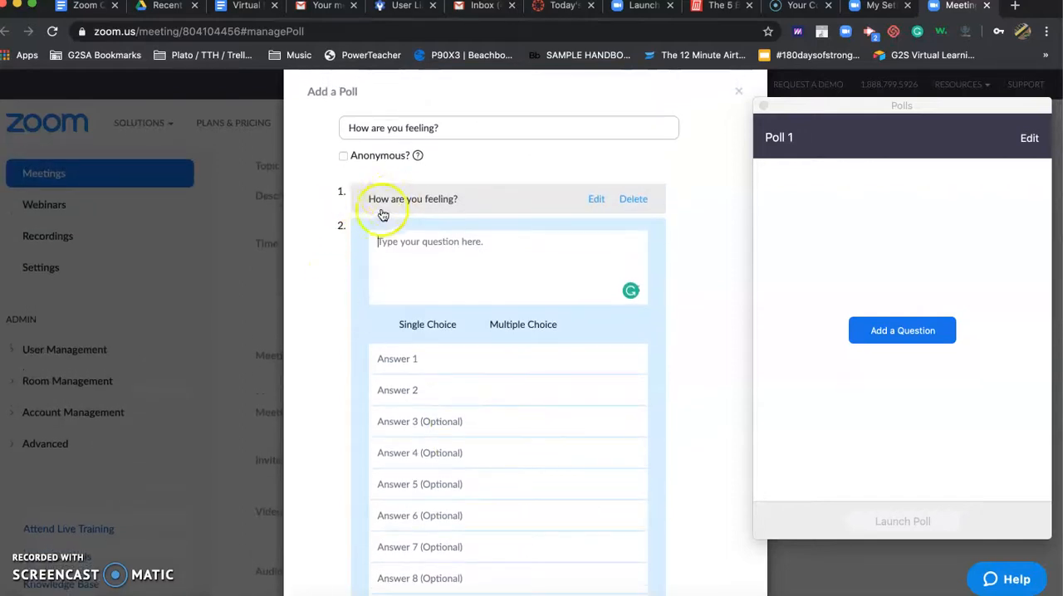
mouse_move(362, 360)
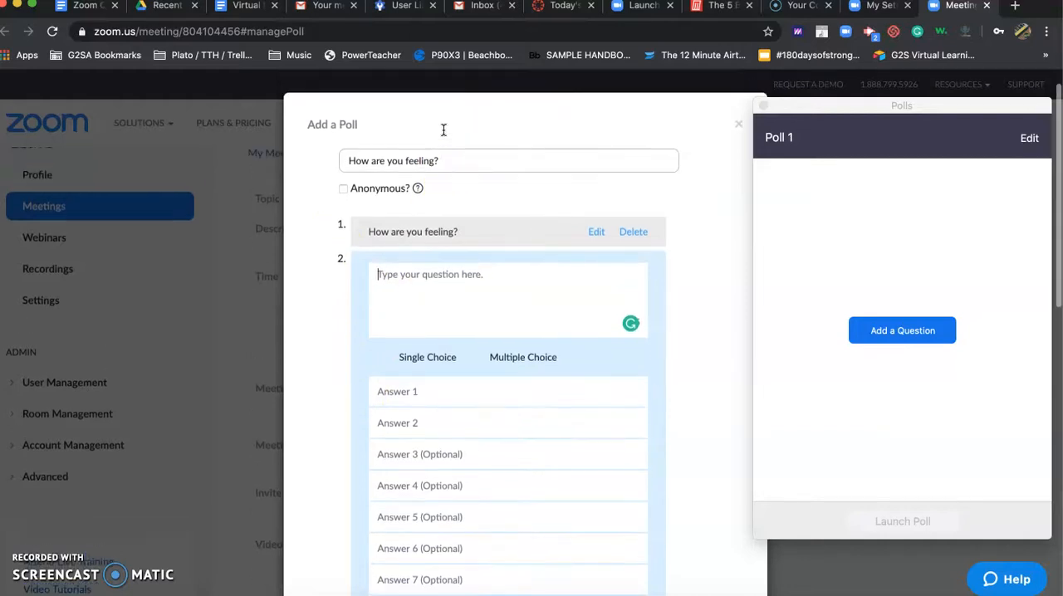
scroll("down", 3)
type("type your question.")
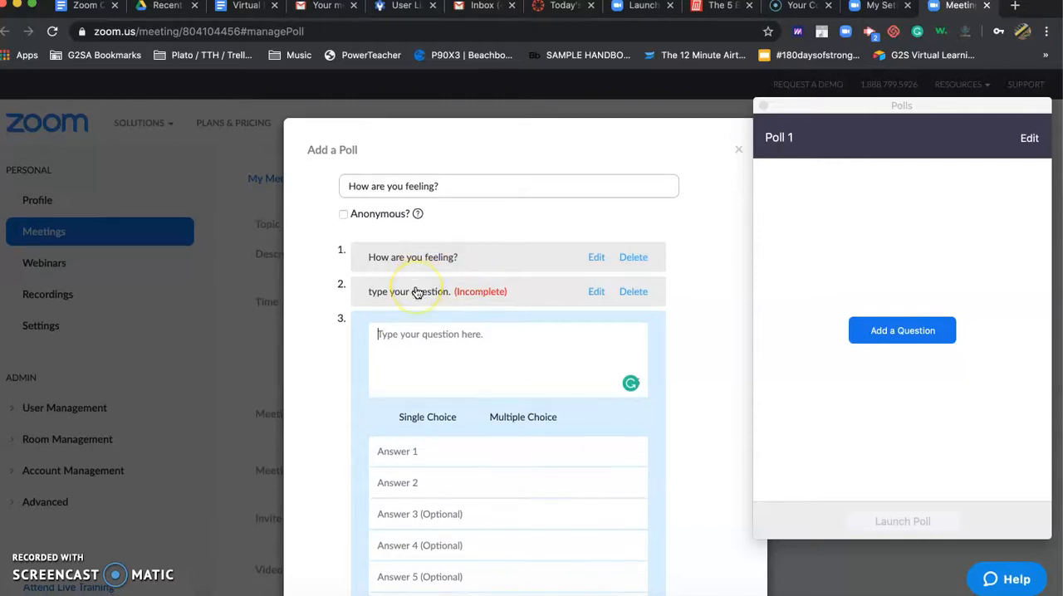
scroll("down", 3)
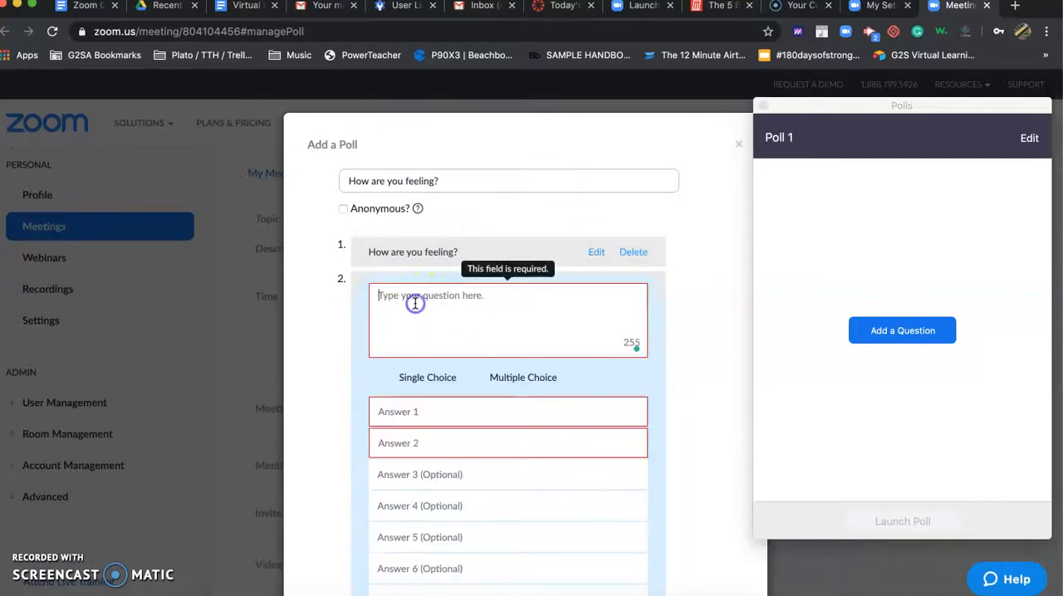
- Fill question 2 with placeholder text and answers, then add a third question
type("lkdsfl;kadfl;")
left_click(508, 412)
type("dlfasd")
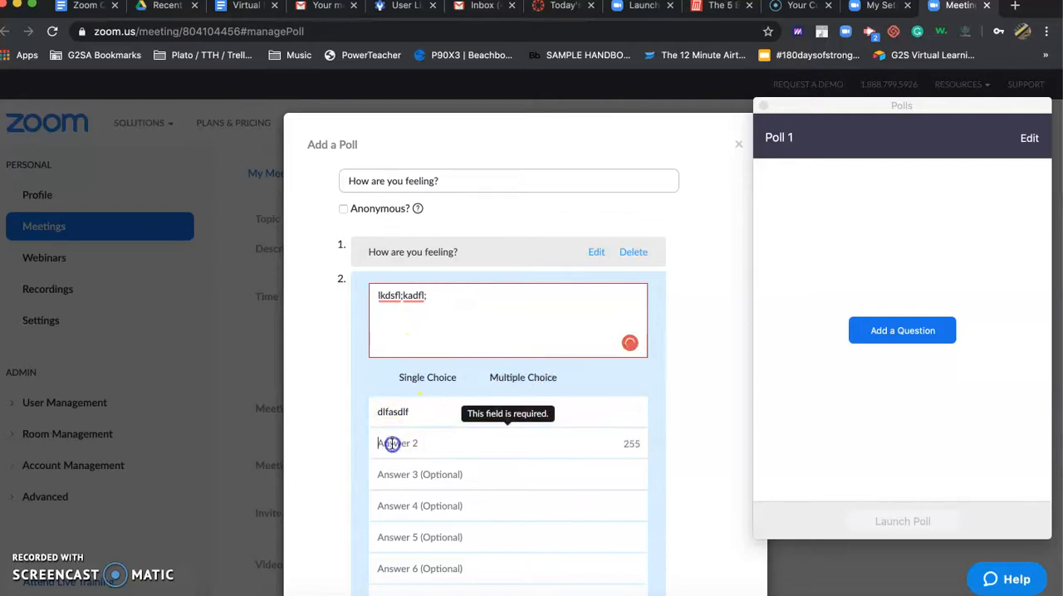
type("fasldf;ldks")
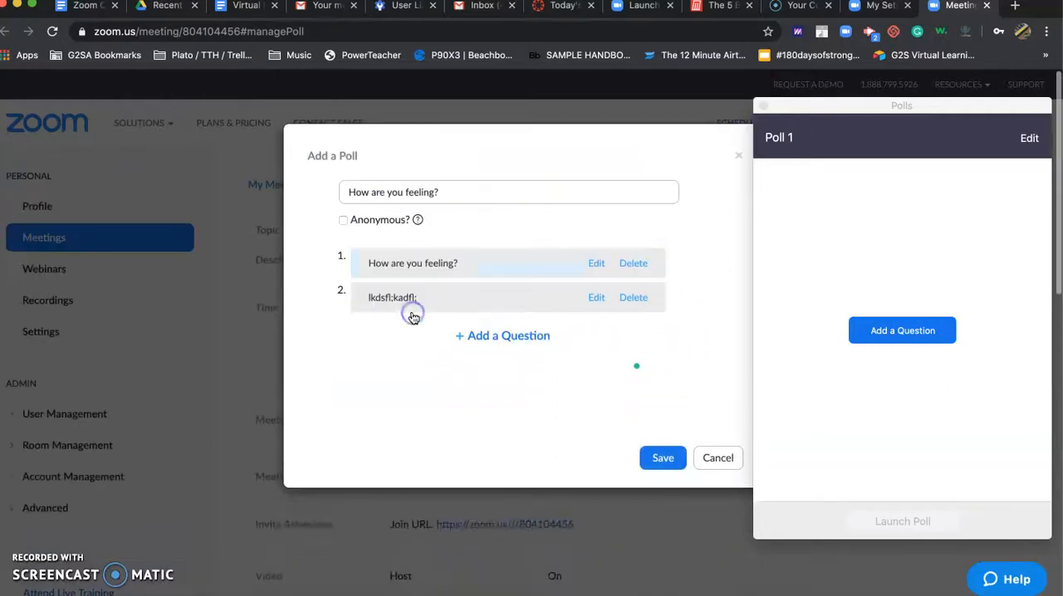
left_click(501, 335)
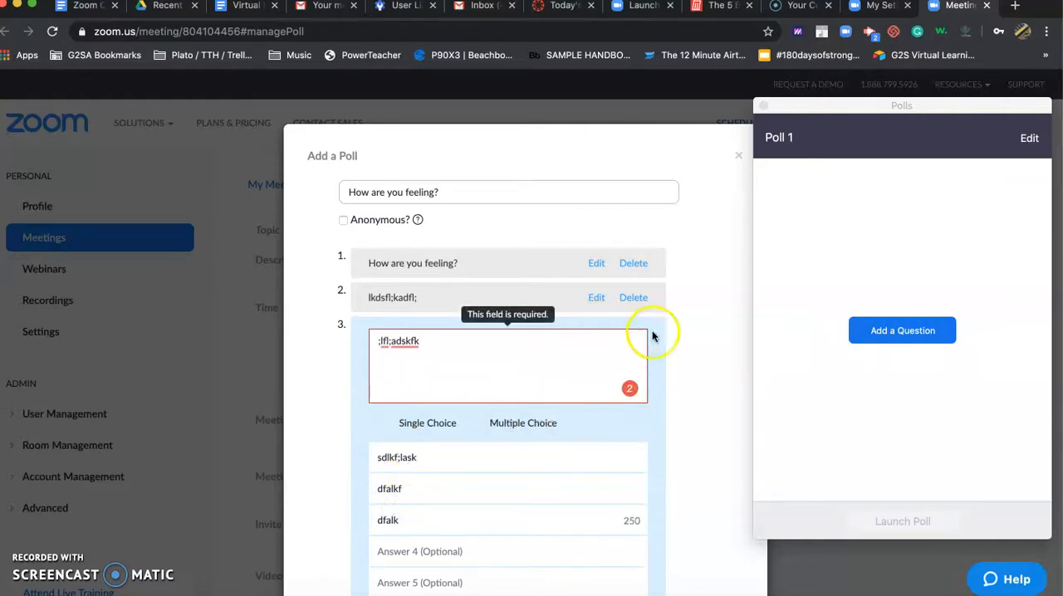
left_click(634, 282)
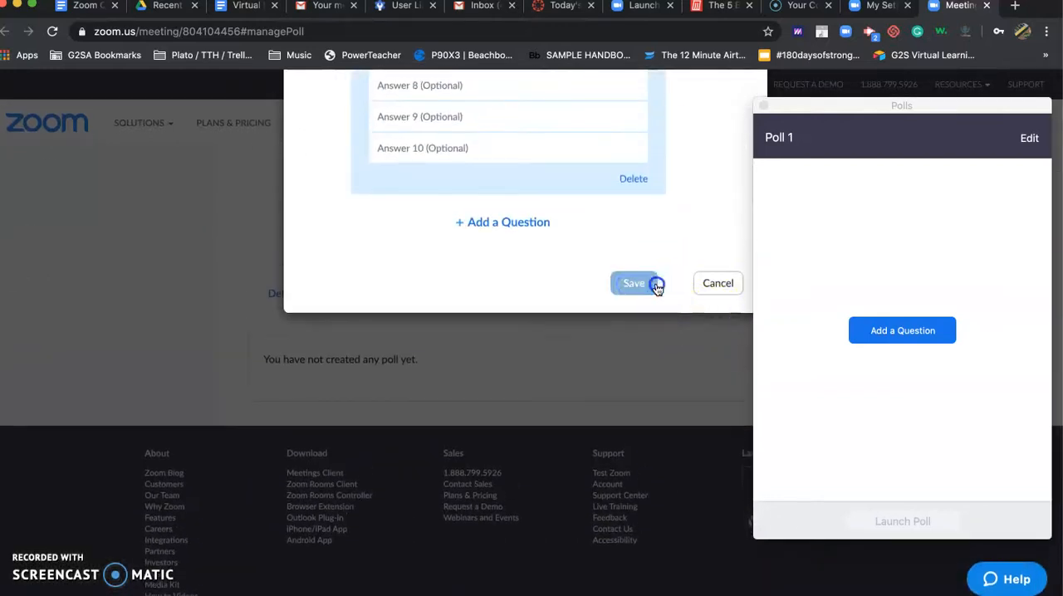
- Save the three-question poll as Poll 1, reopen it for editing and move the Polls window aside
left_click(634, 283)
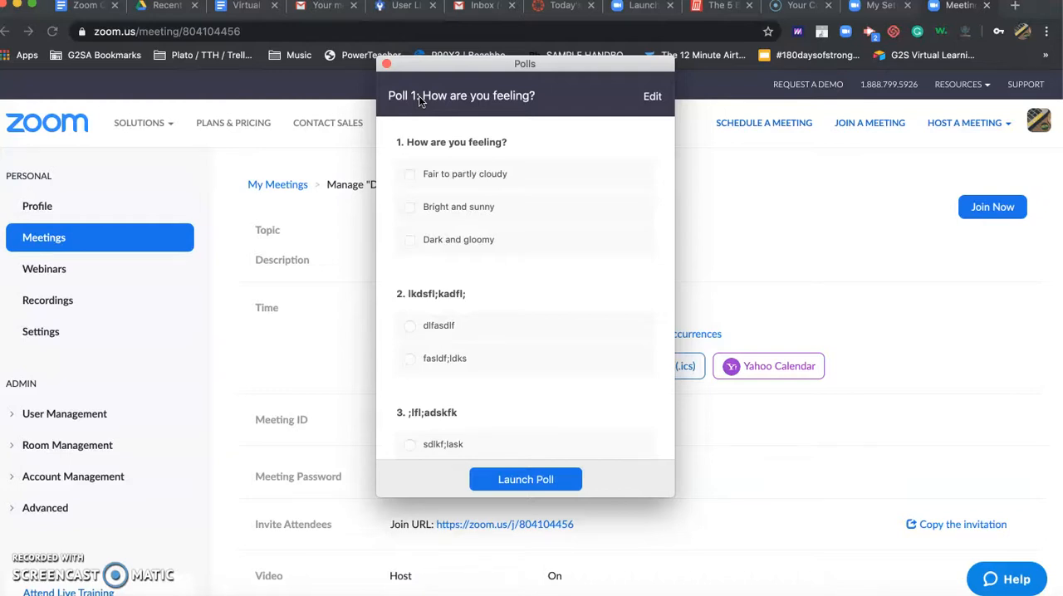
left_click(651, 96)
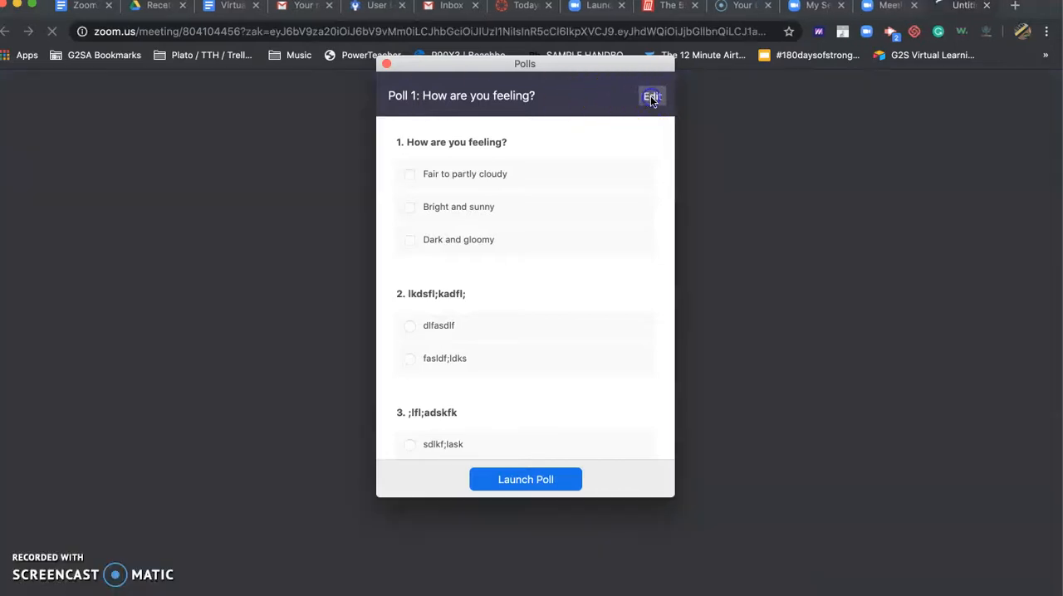
left_click(650, 96)
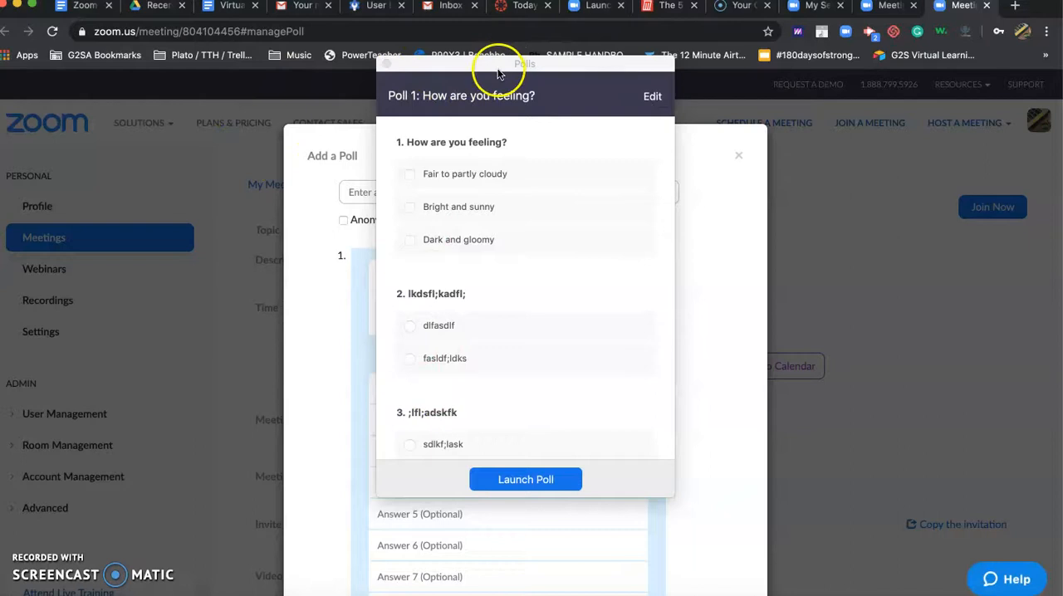
left_click_drag(524, 74, 834, 109)
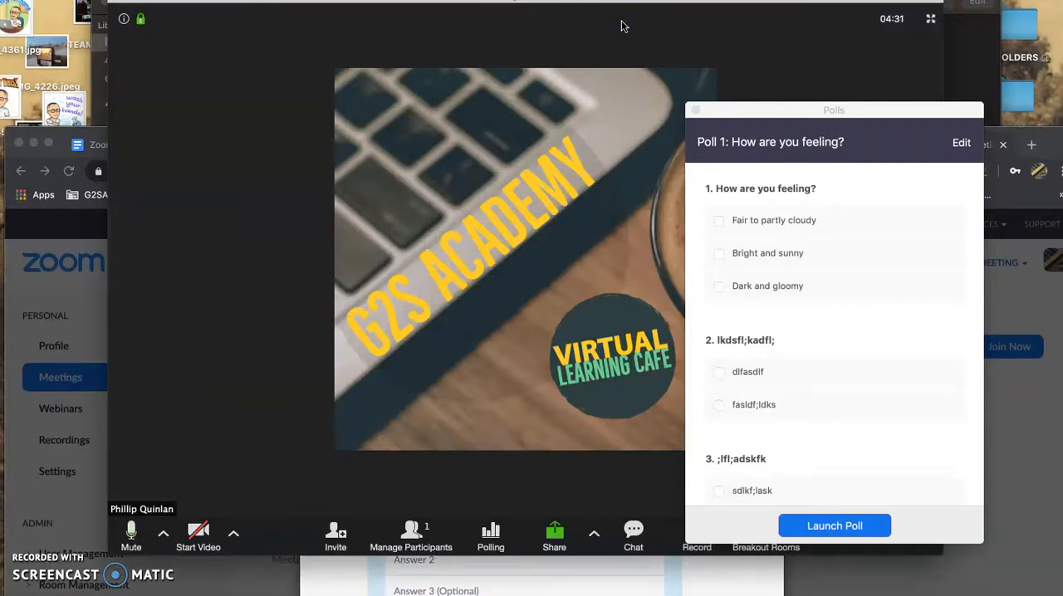
- Start the host's video in the meeting with Poll 1 still waiting to launch
left_click(197, 532)
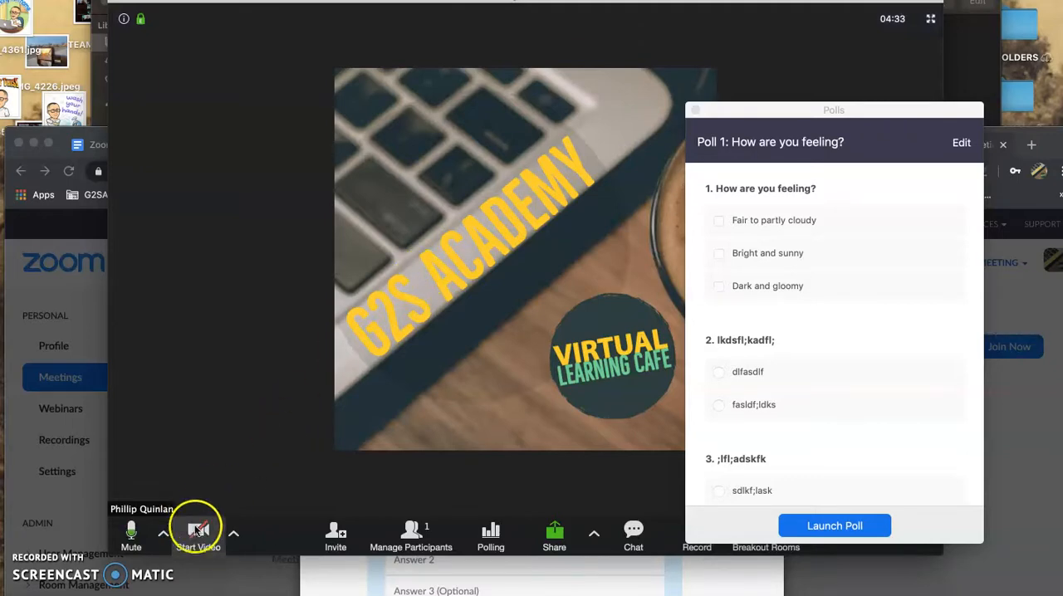
left_click(199, 532)
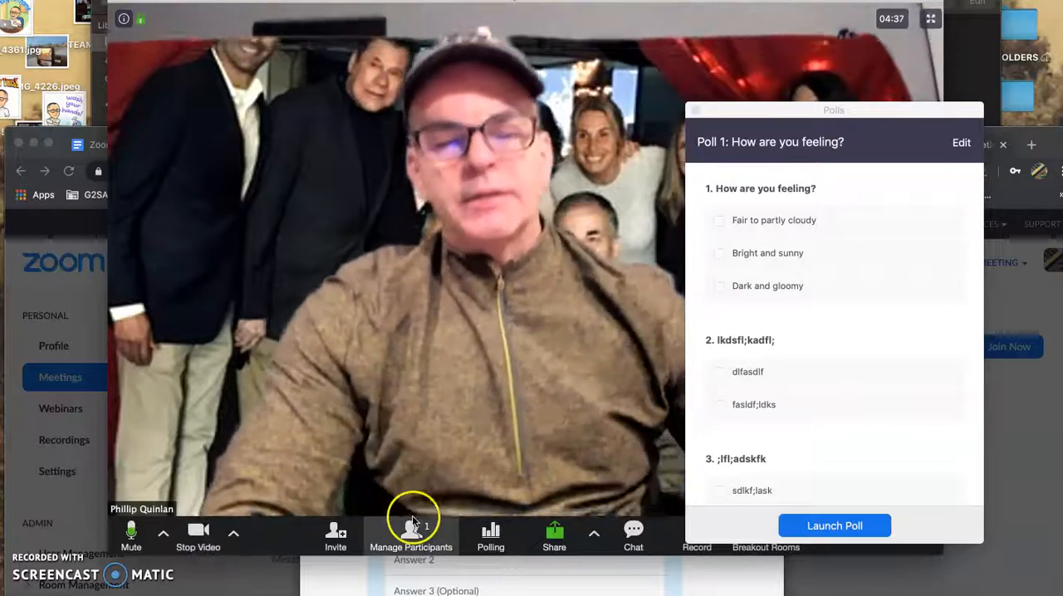
left_click(833, 525)
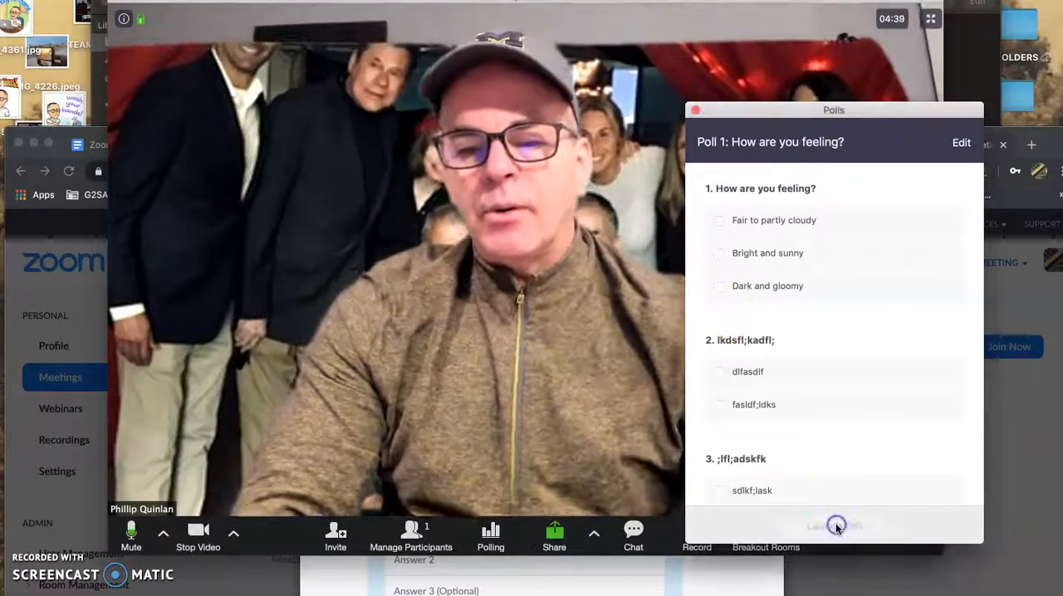
- Launch Poll 1 to attendees, move its window aside, and end it with no votes
left_click(835, 526)
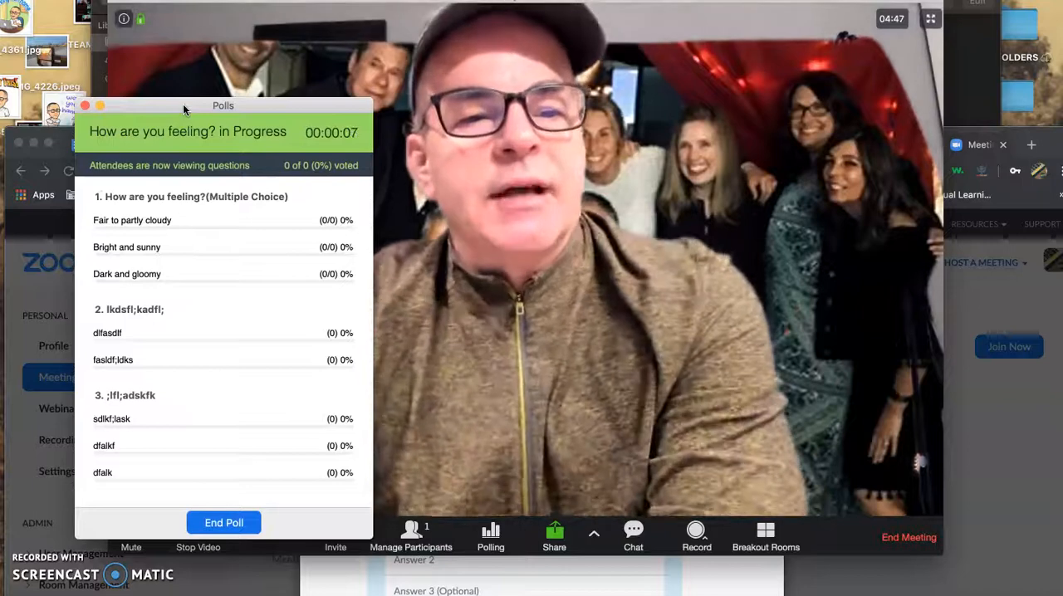
mouse_move(292, 160)
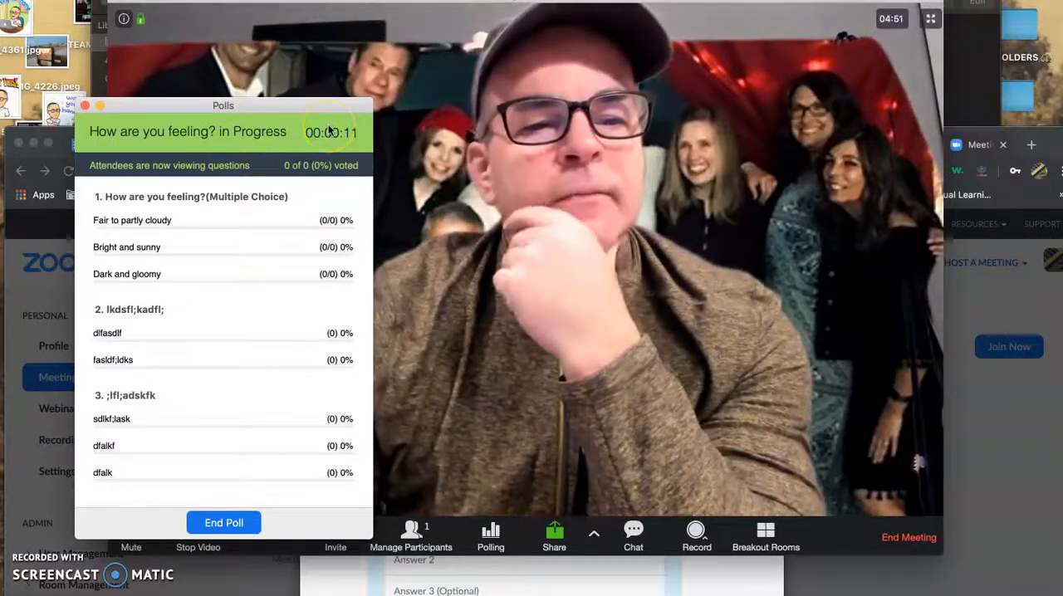
mouse_move(173, 385)
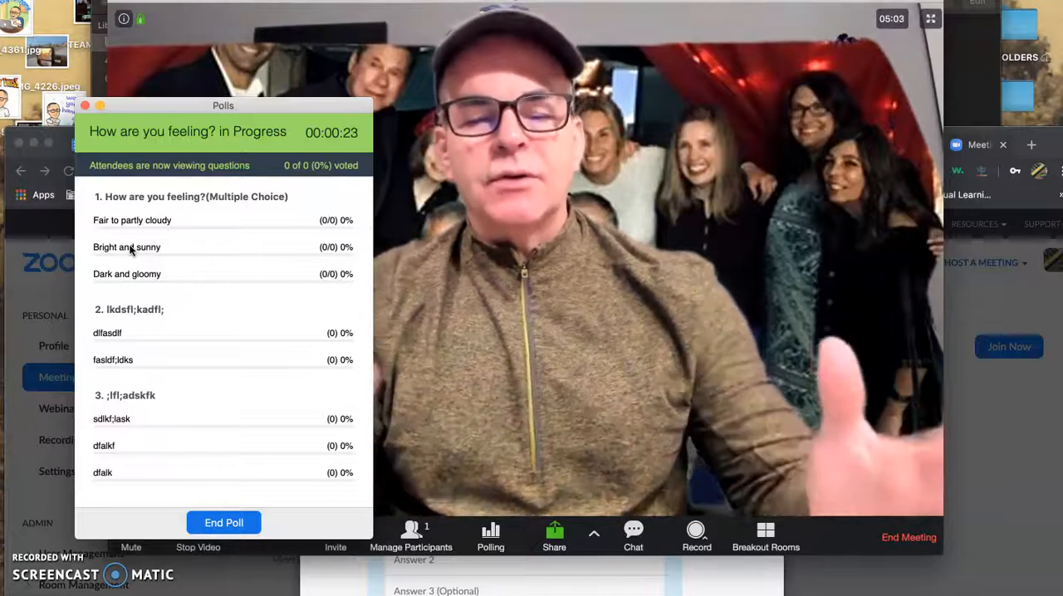
mouse_move(172, 347)
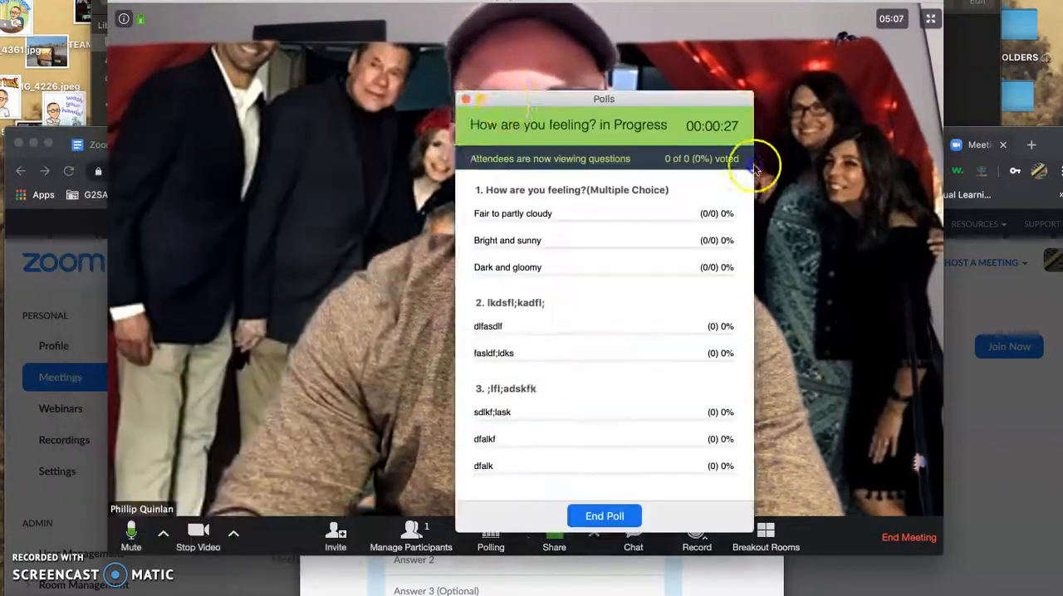
left_click_drag(604, 100, 917, 83)
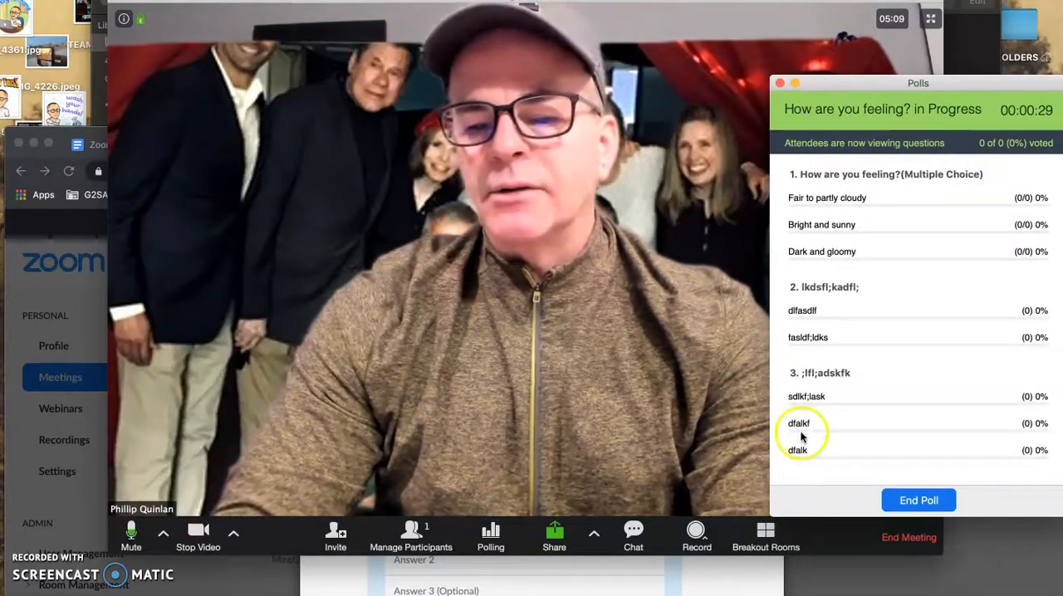
left_click(919, 500)
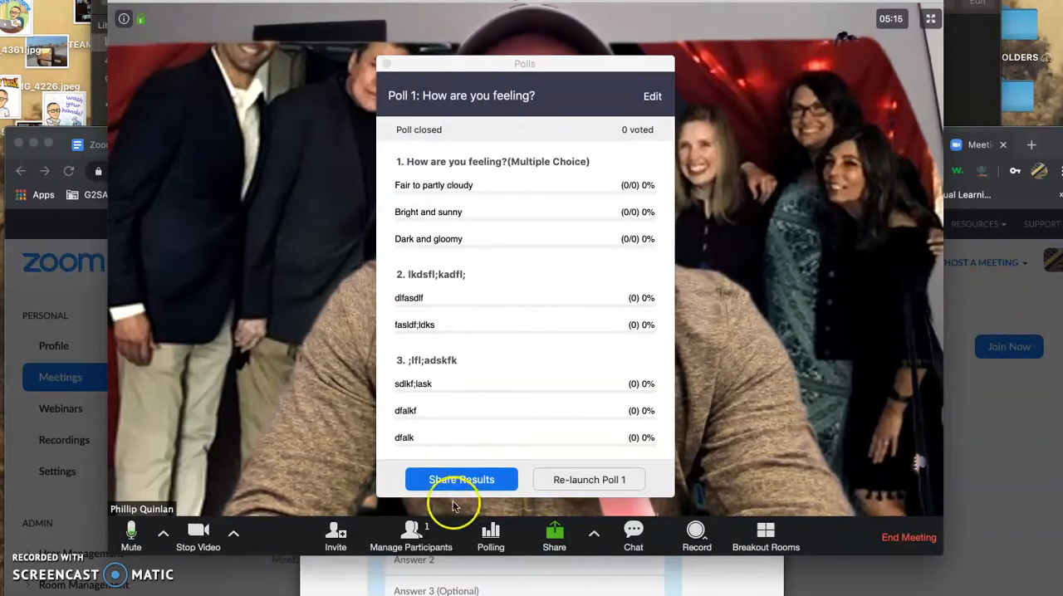
- Share the Poll 1 results with attendees, then stop sharing to dismiss the polls window
left_click(461, 478)
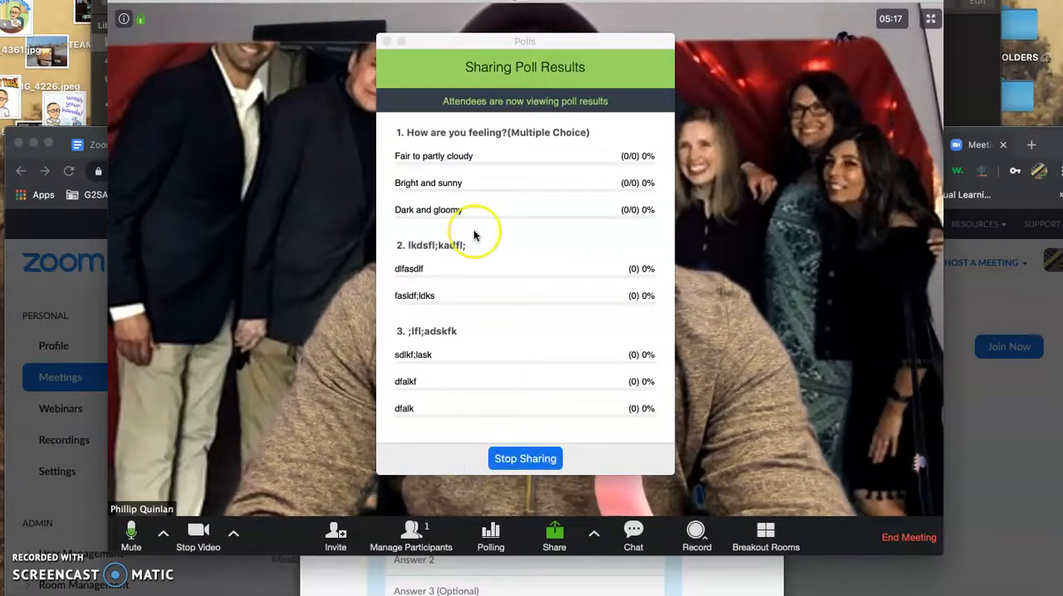
left_click_drag(524, 40, 854, 118)
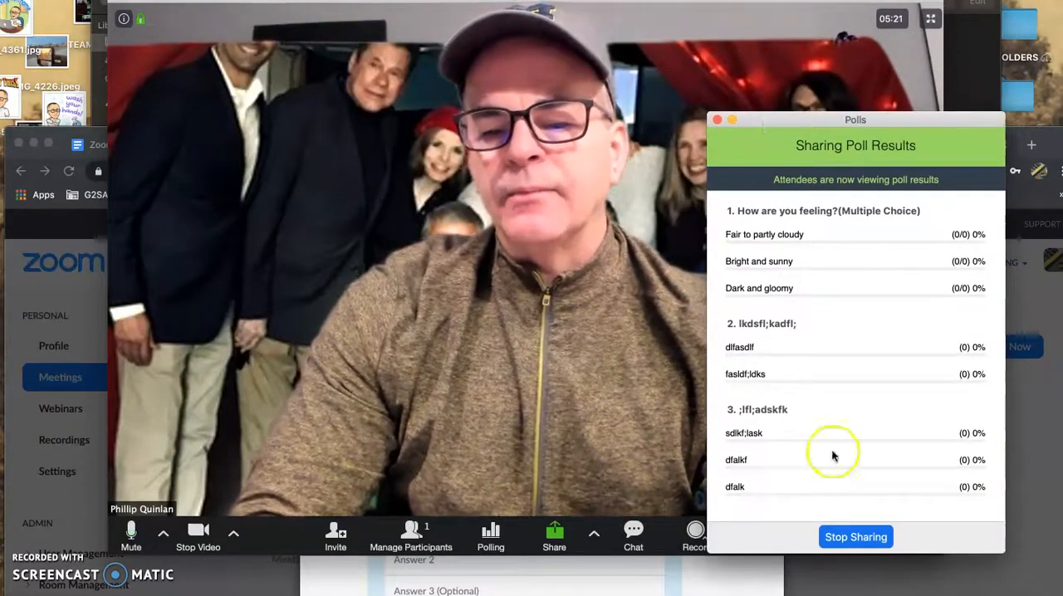
left_click(855, 536)
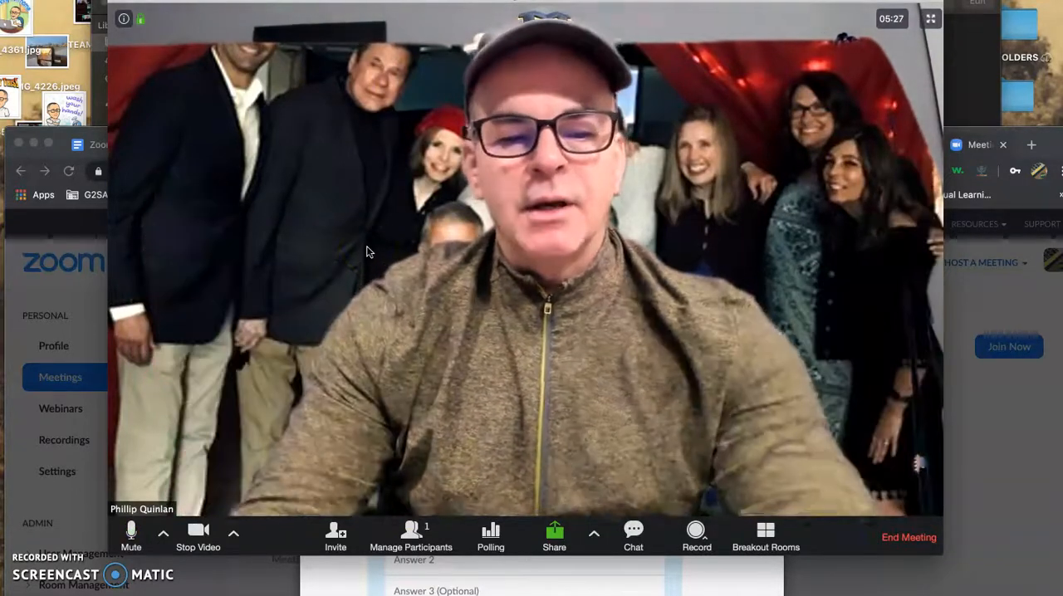
mouse_move(1046, 136)
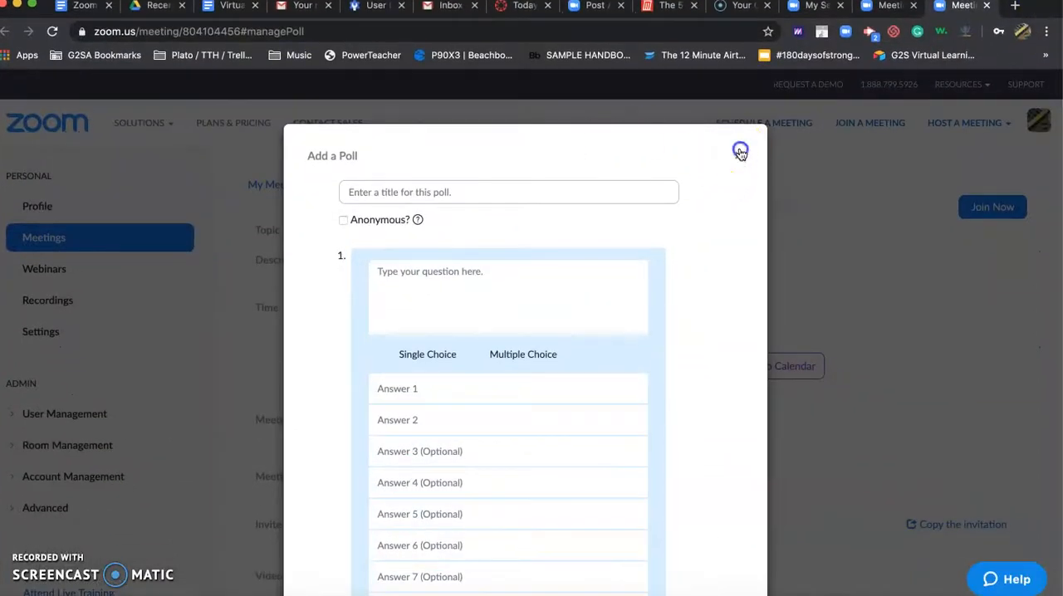
- Discard the empty Add a Poll form and return to the Zoom home page
left_click(741, 151)
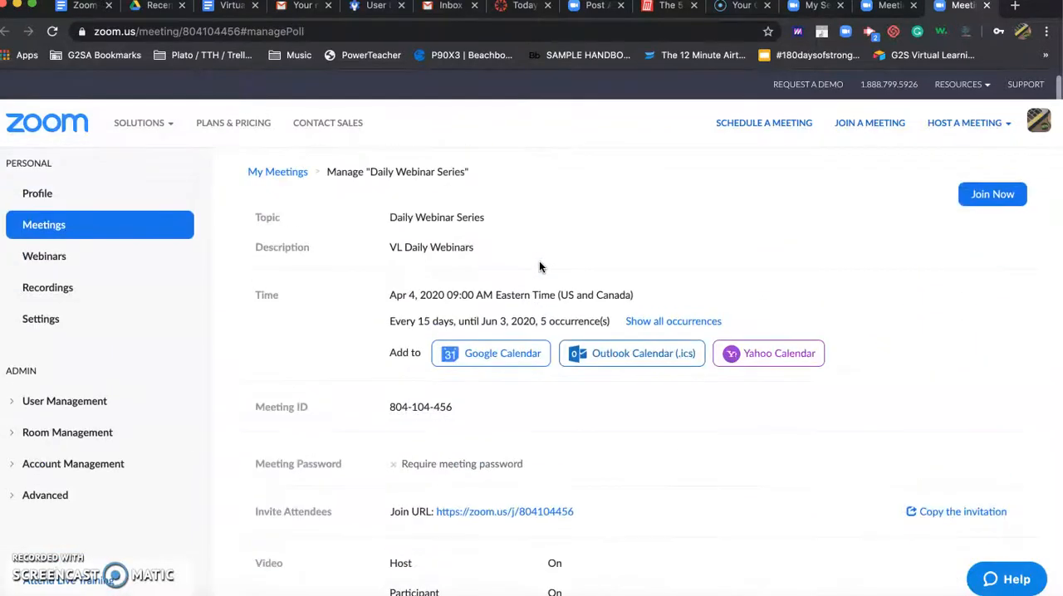
scroll("up", 3)
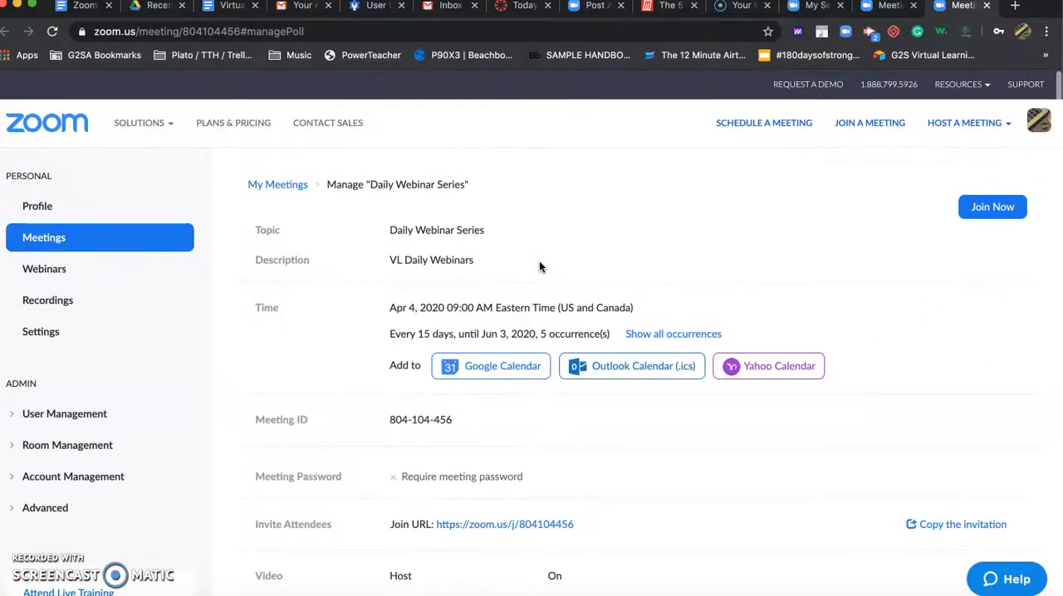
left_click(37, 123)
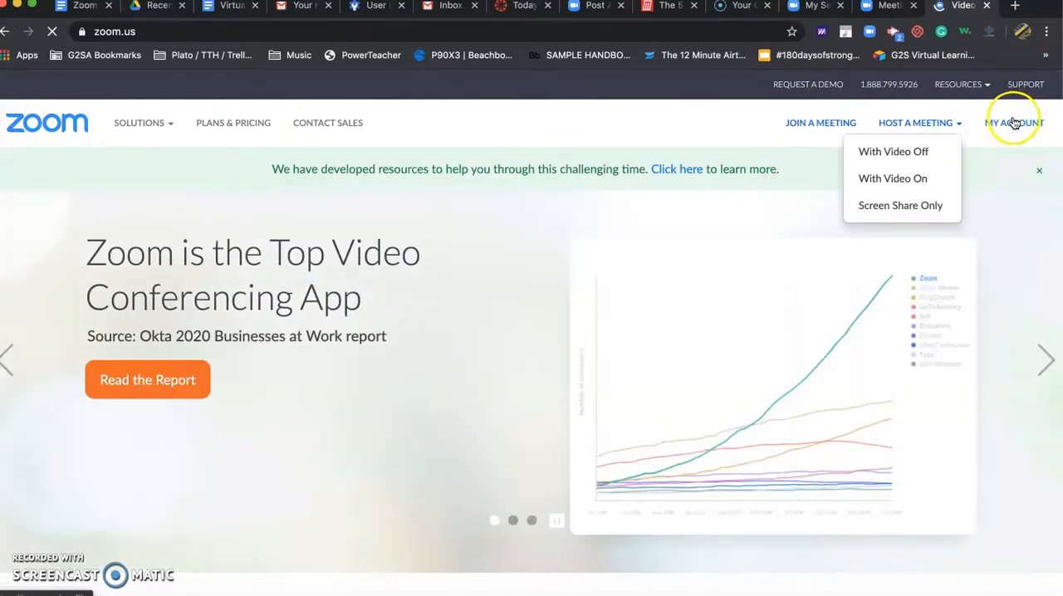
- Go to My Account settings and scroll the Meeting tab to the in-meeting basic options
left_click(1003, 123)
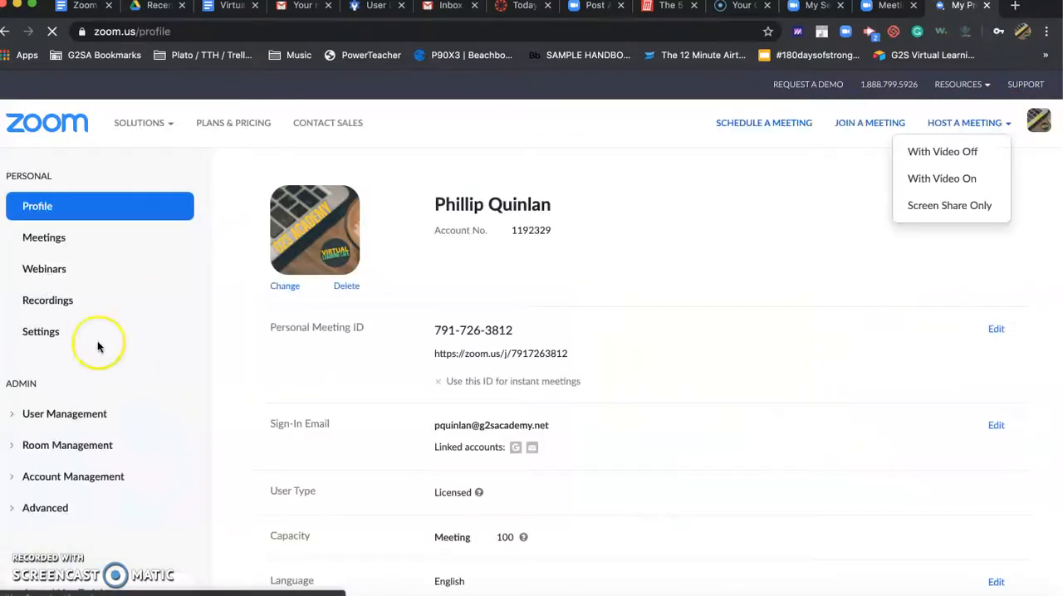
left_click(40, 332)
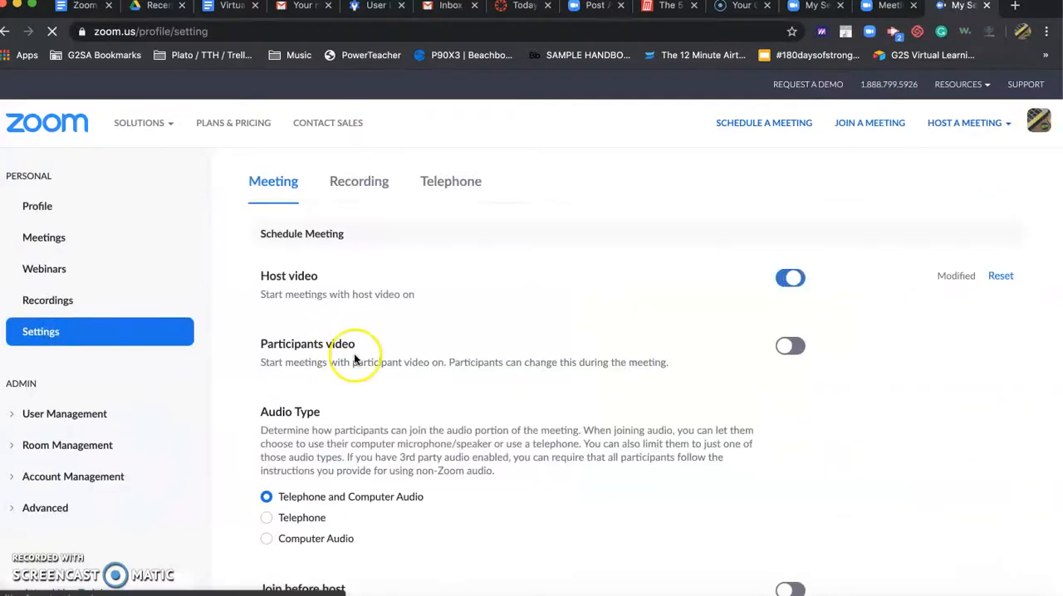
scroll("down", 3)
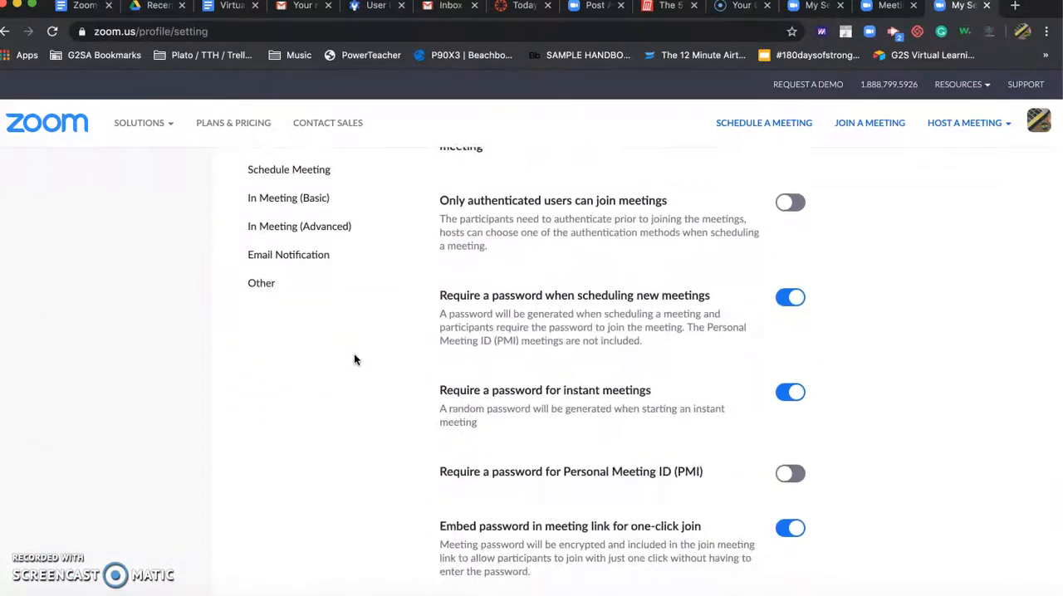
scroll("down", 3)
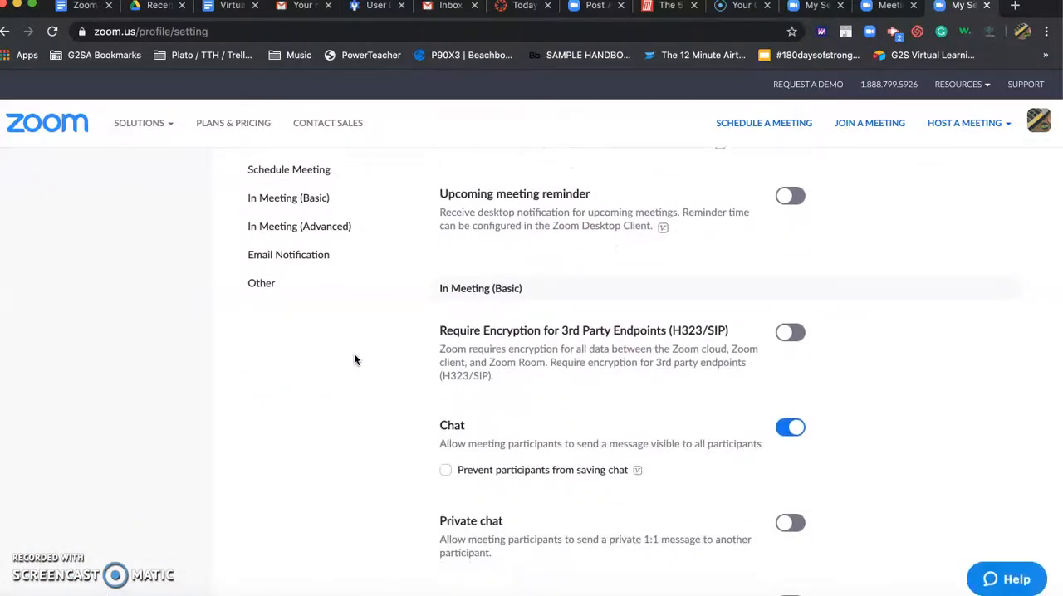